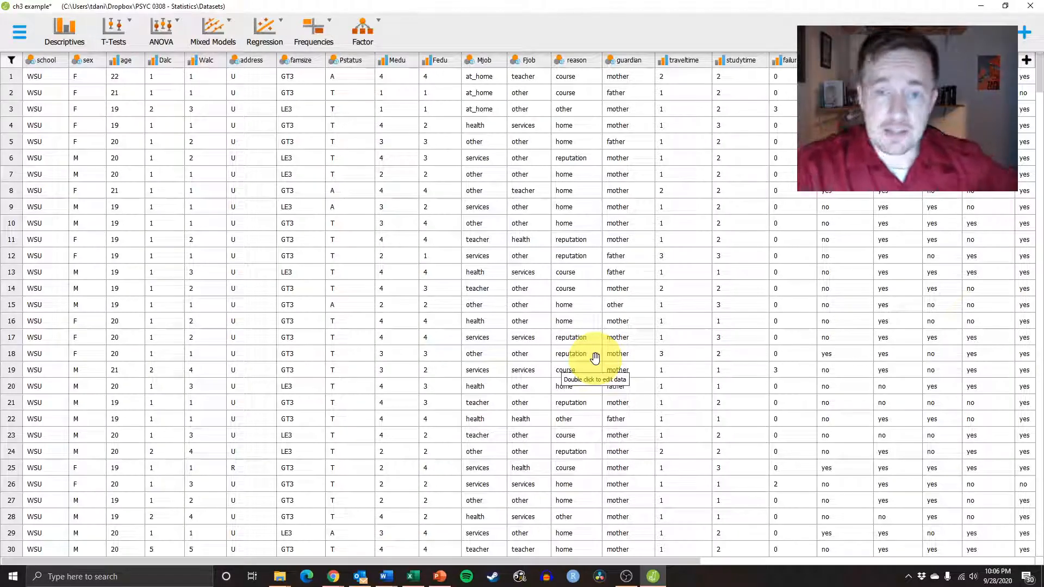
mouse_move(415, 329)
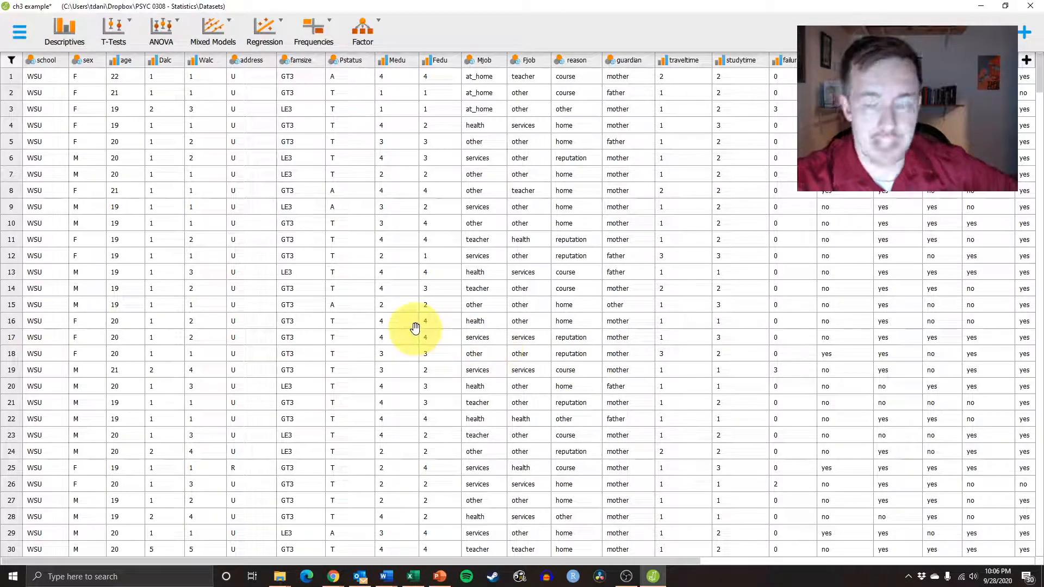
mouse_move(397, 314)
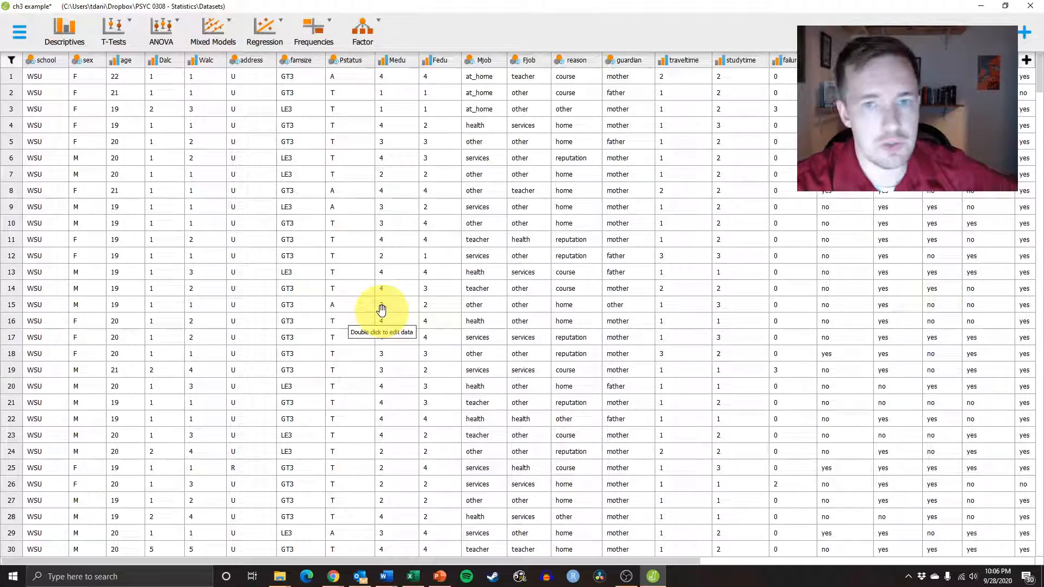
mouse_move(383, 288)
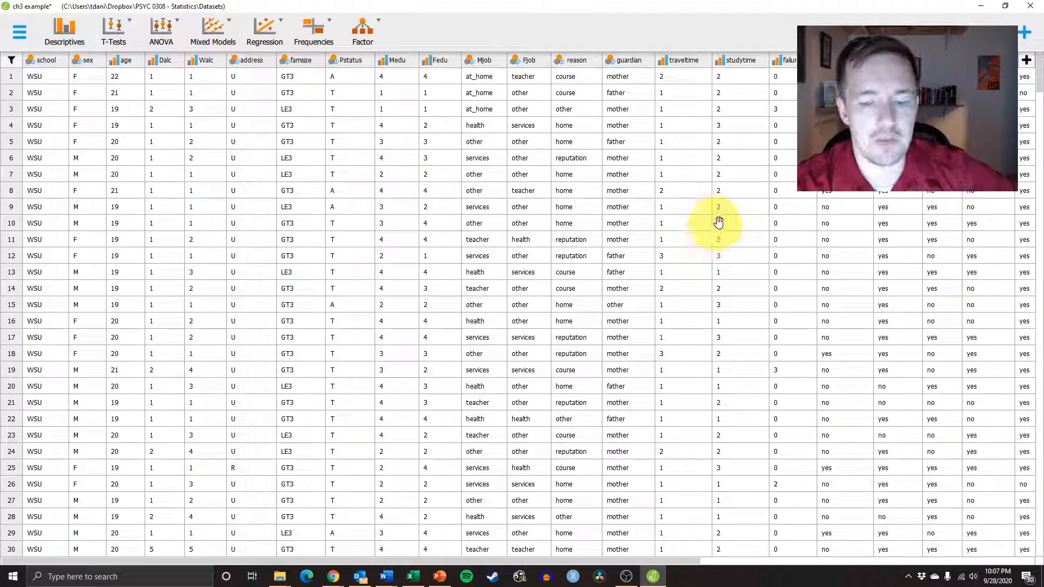
mouse_move(593, 96)
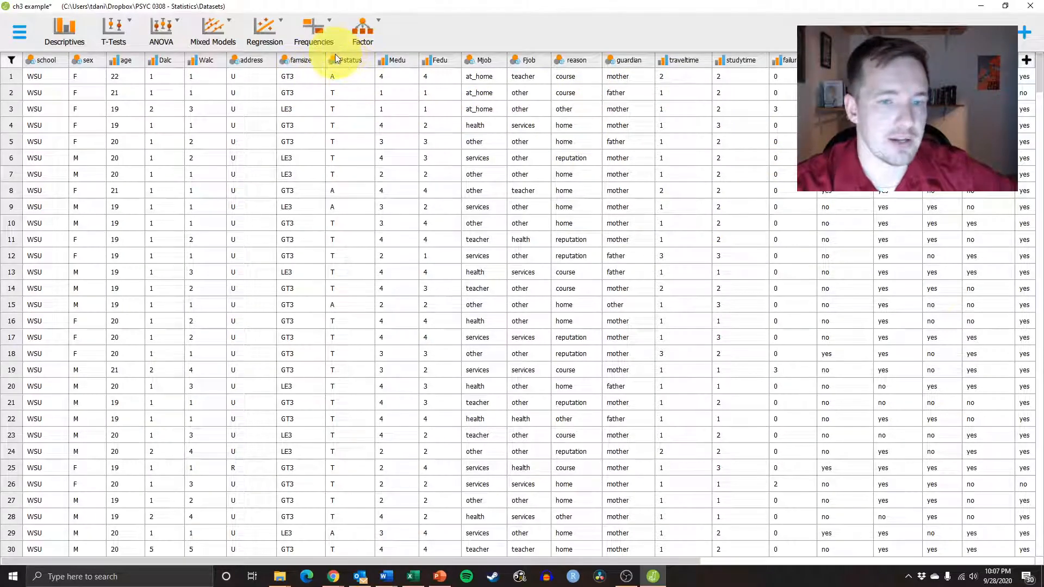
mouse_move(683, 60)
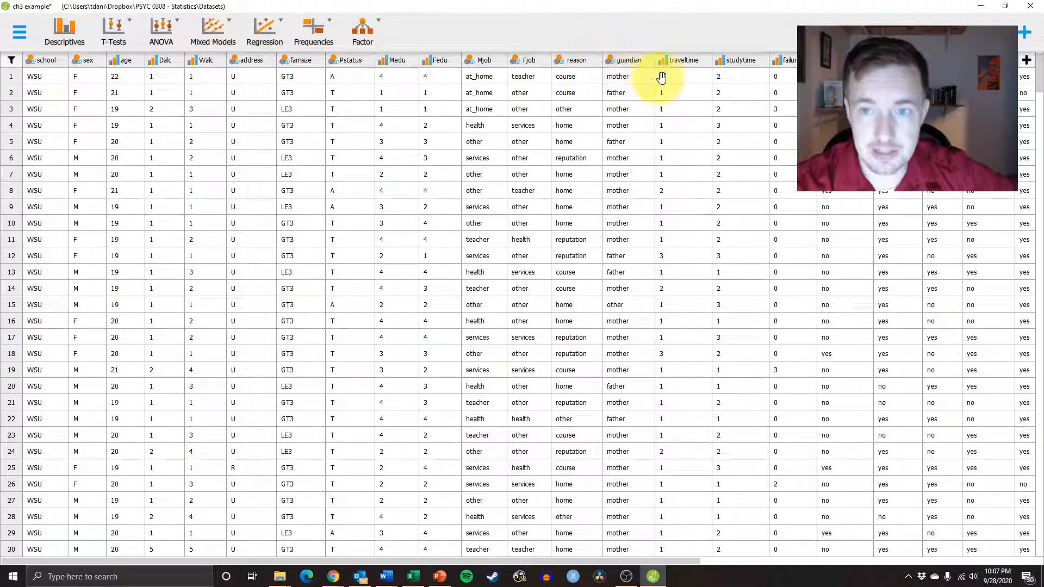
mouse_move(726, 66)
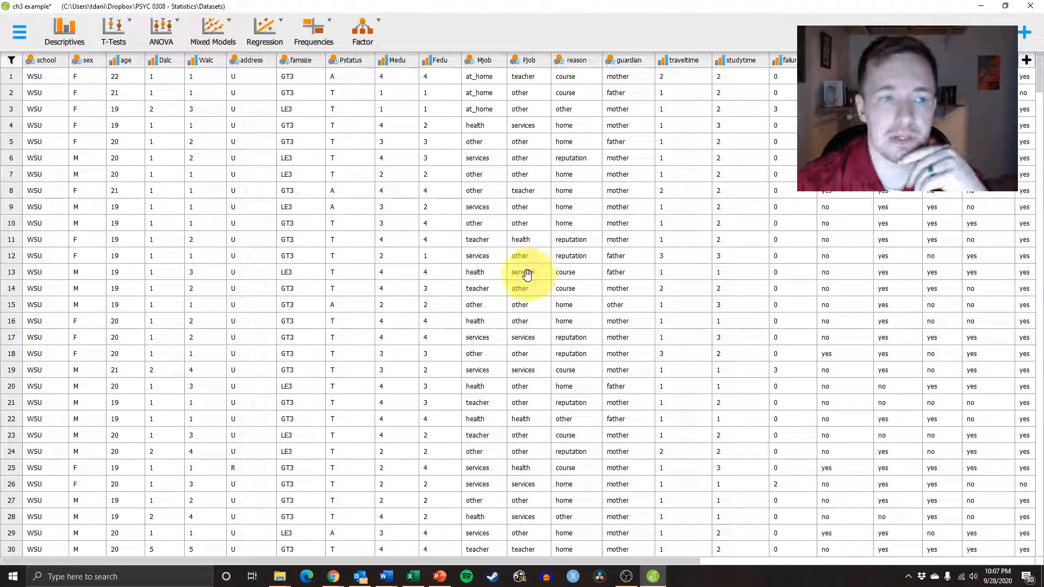
mouse_move(526, 273)
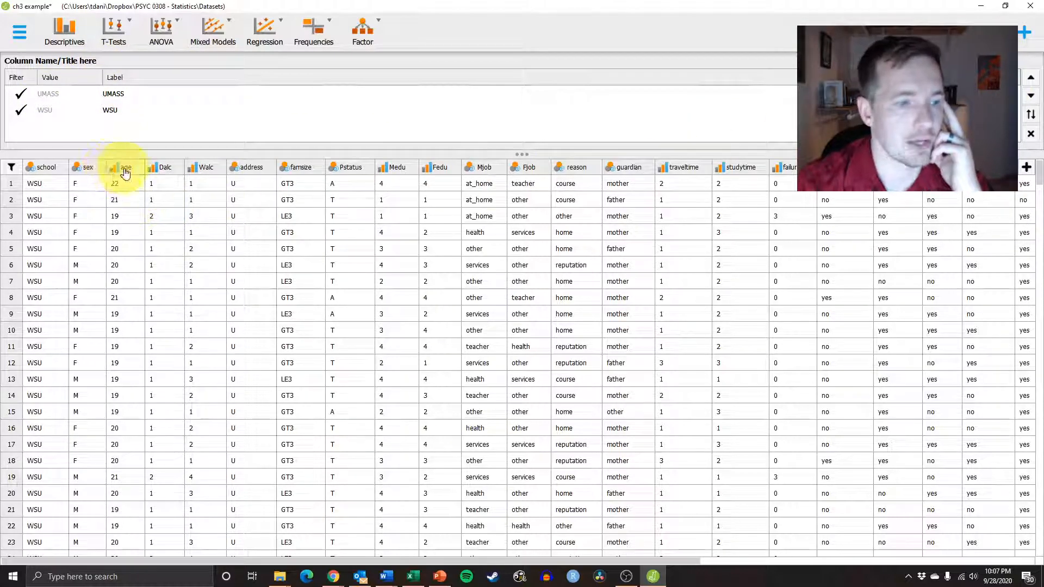
Step: Inspect the value labels of the age, Dalc and famsize columns
left_click(124, 167)
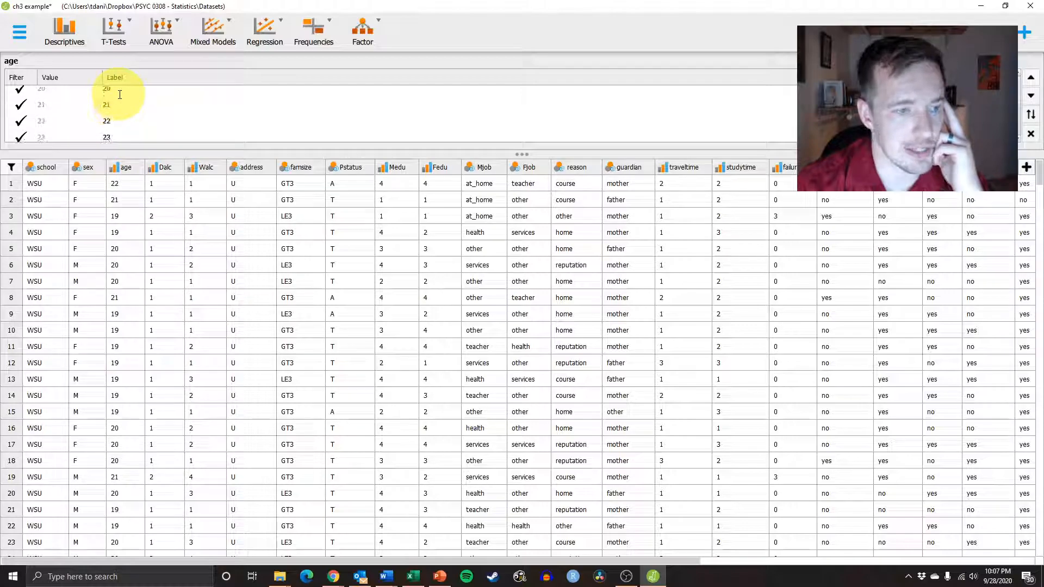
scroll("down", 3)
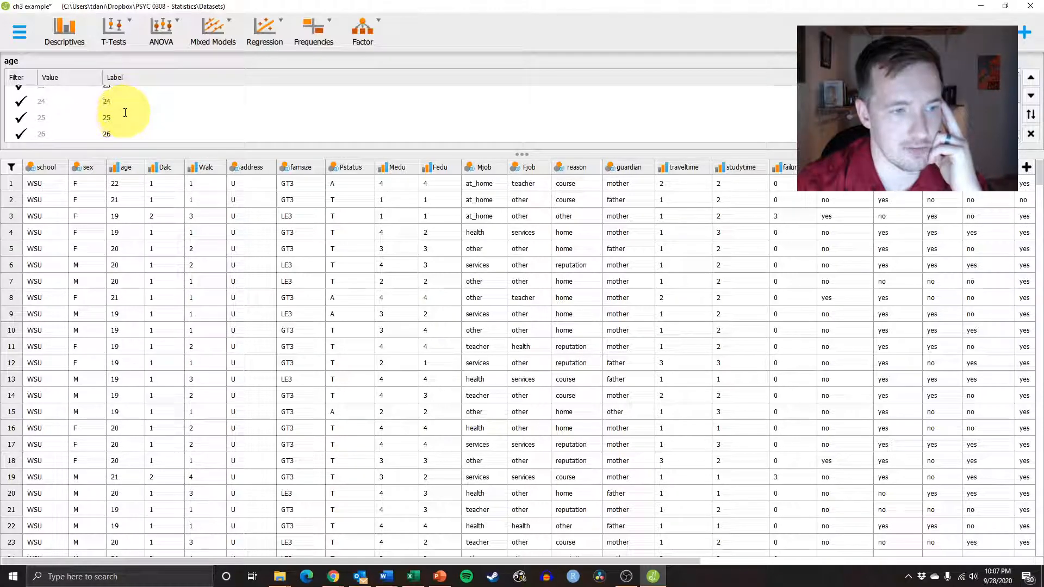
scroll("up", 3)
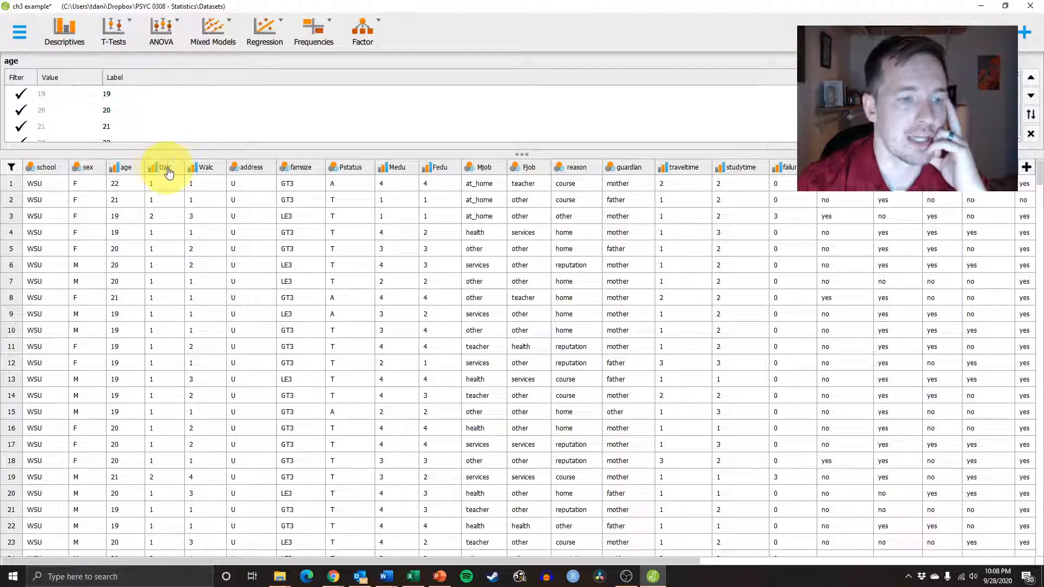
left_click(164, 167)
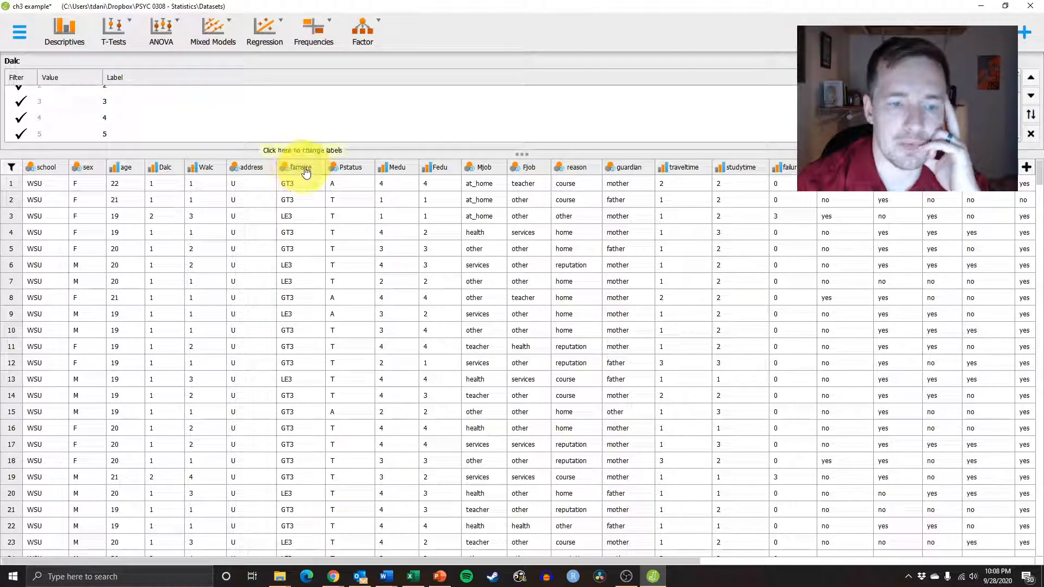
left_click(300, 167)
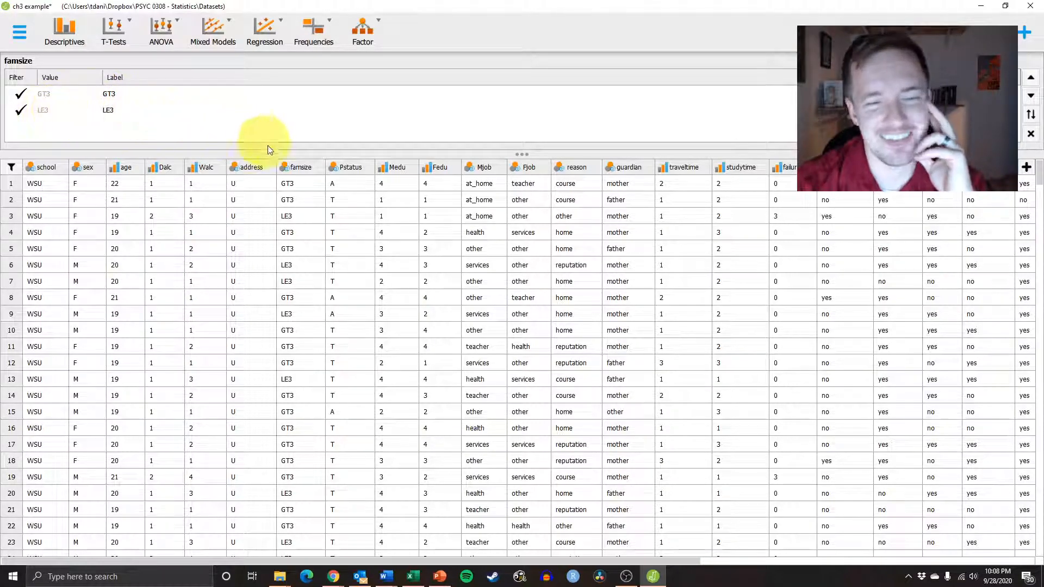
mouse_move(680, 170)
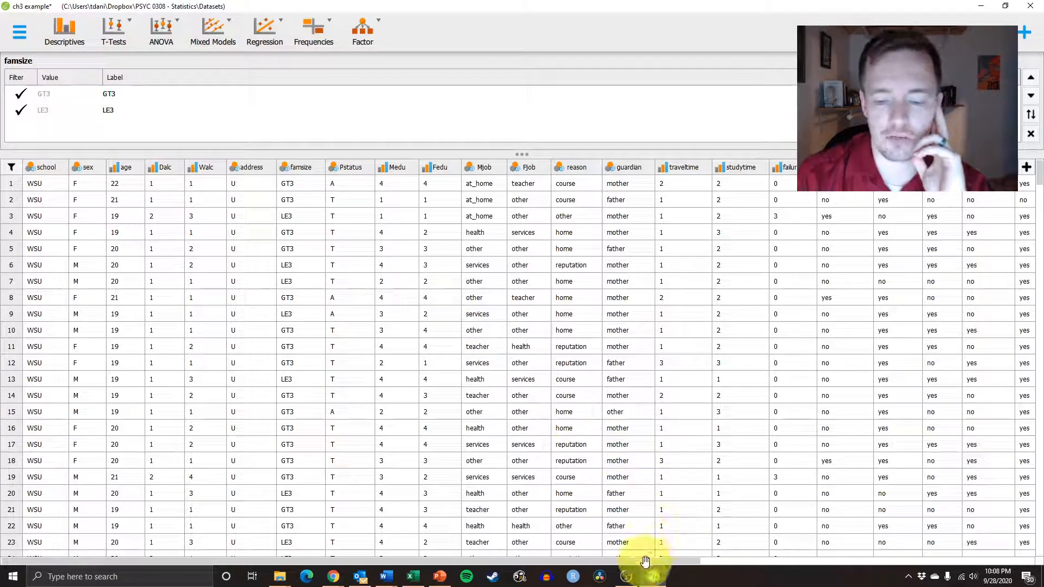
Step: Browse the remaining columns and rows of the student data grid
scroll("right", 3)
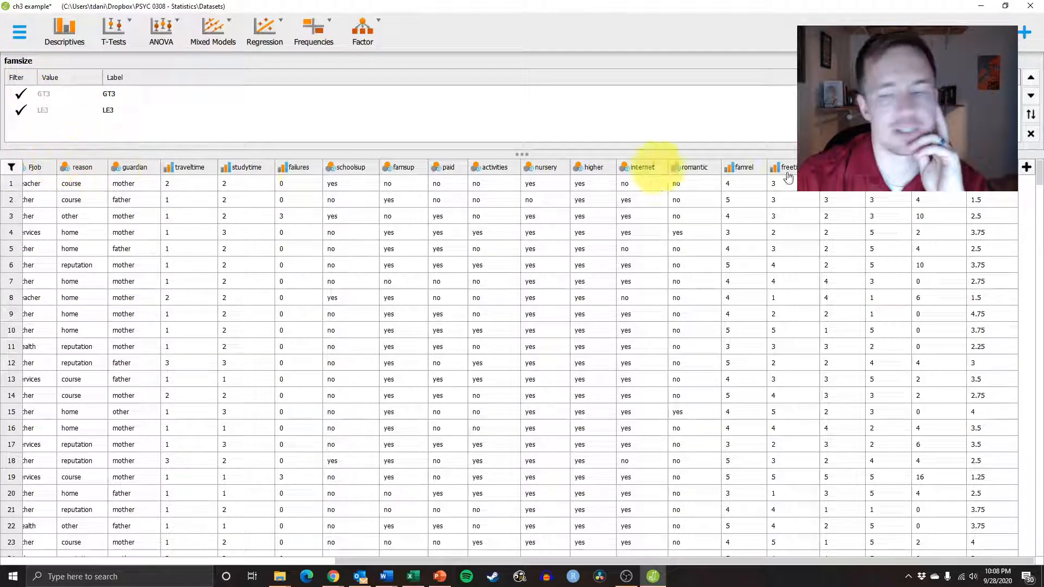
scroll("down", 3)
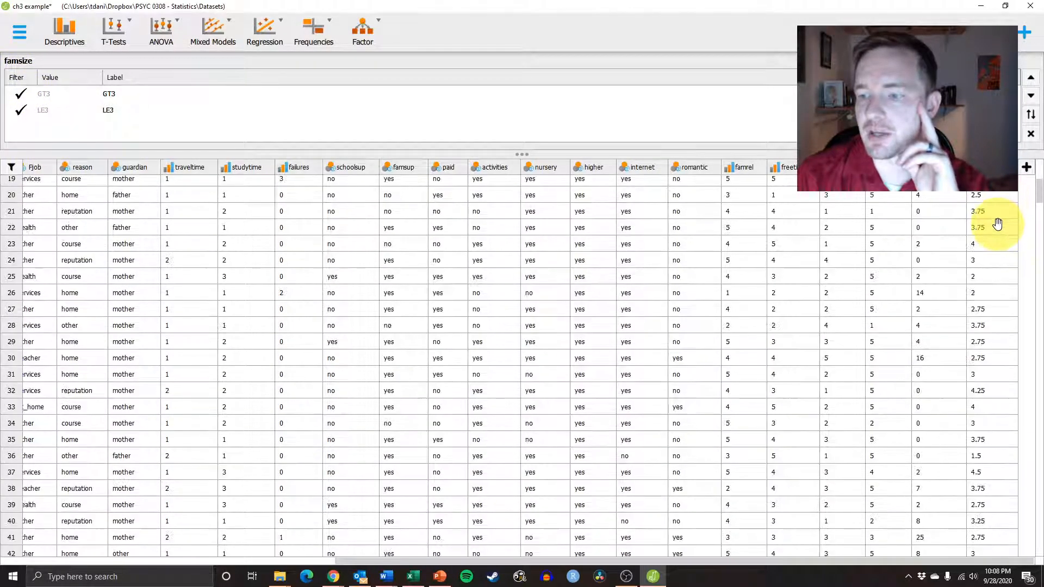
scroll("down", 3)
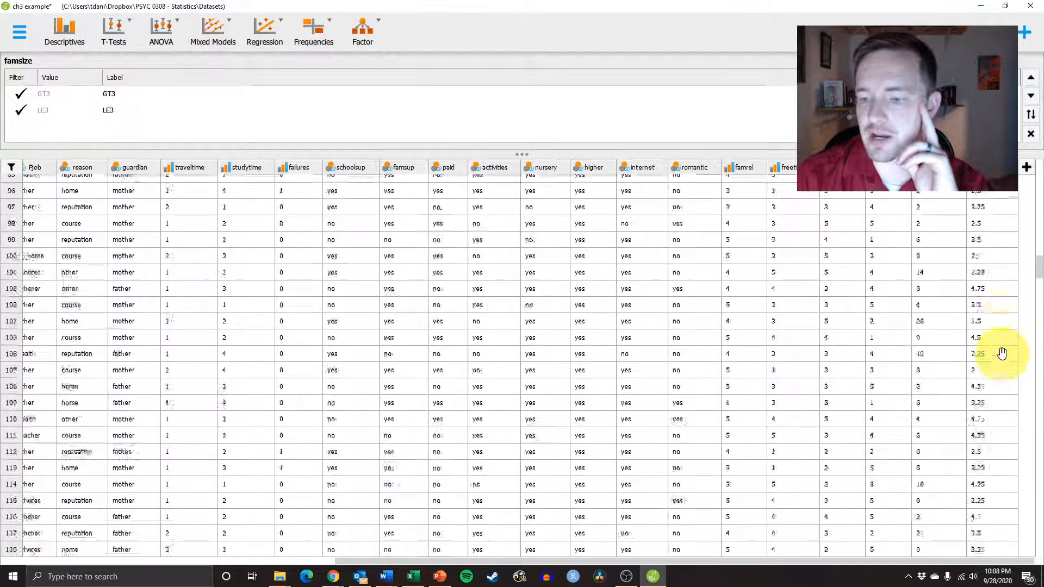
scroll("up", 3)
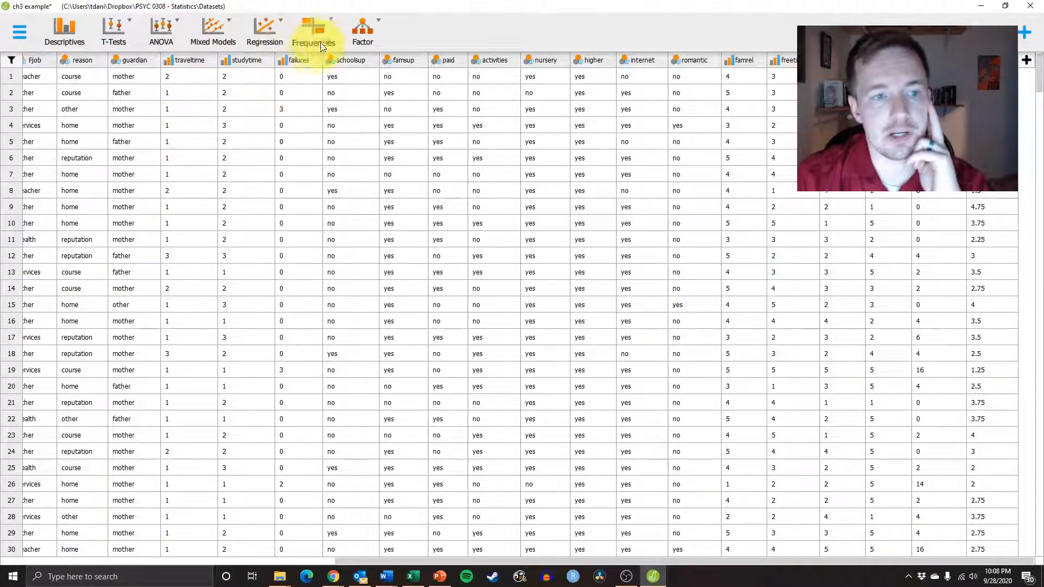
Step: Start a Classical Contingency Tables analysis from the Frequencies menu
left_click(313, 32)
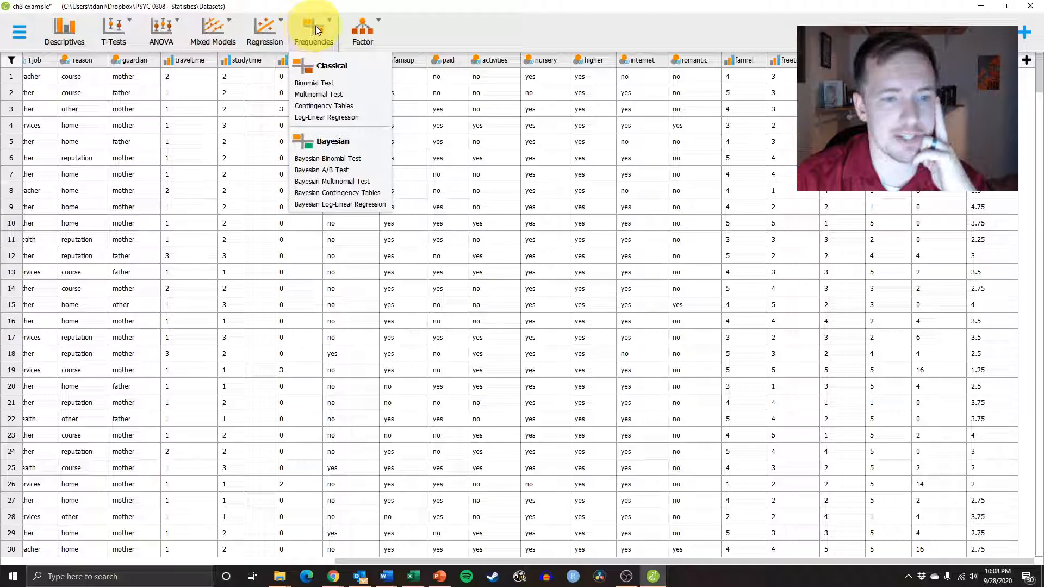
mouse_move(356, 110)
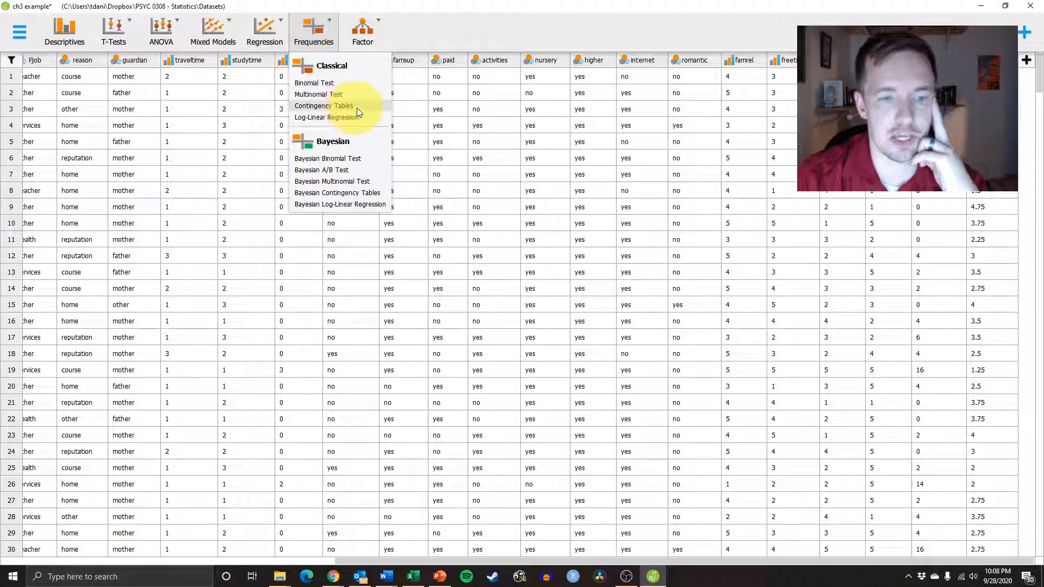
mouse_move(338, 192)
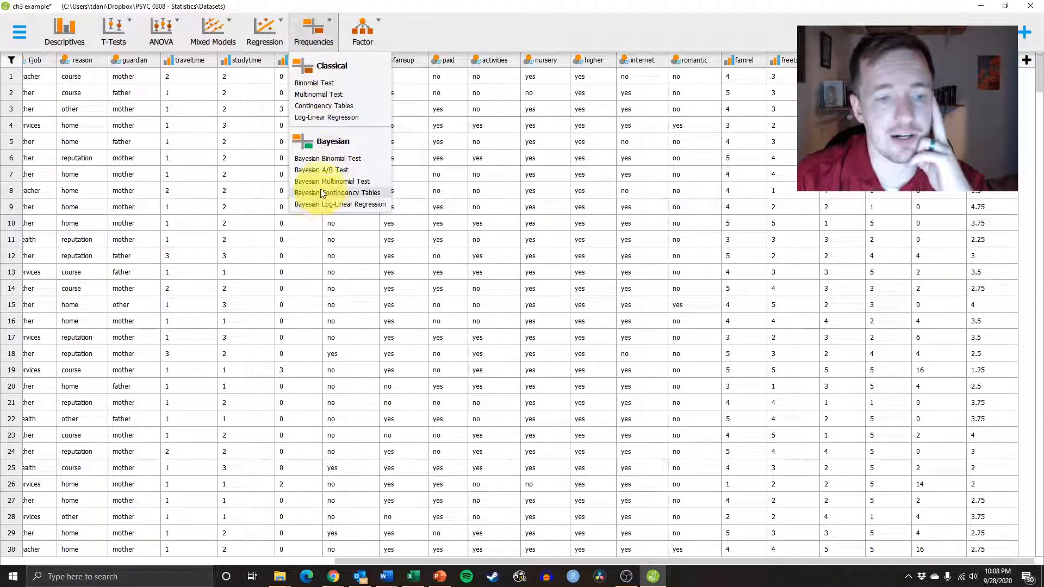
mouse_move(318, 94)
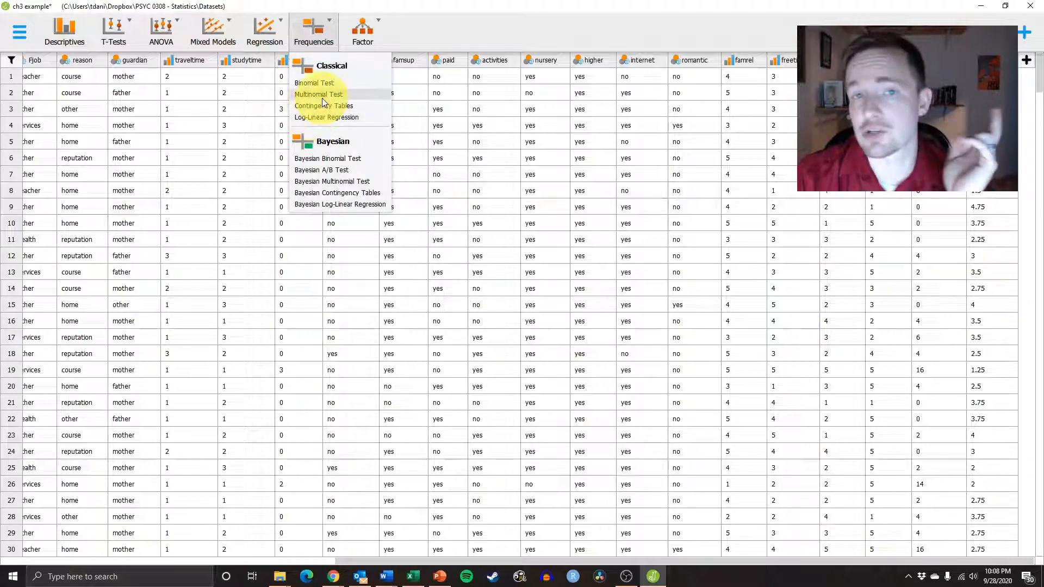
mouse_move(324, 106)
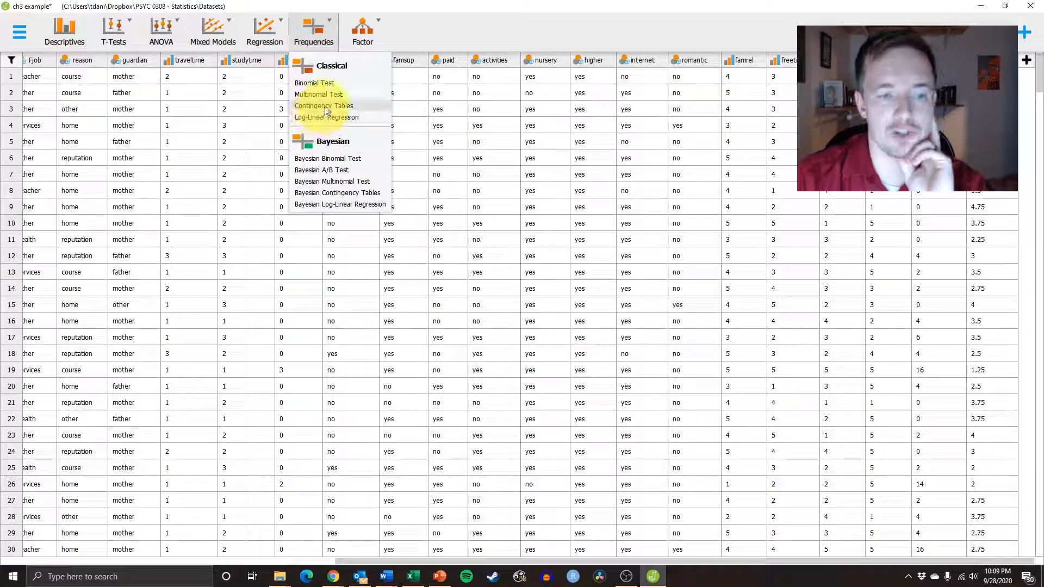
left_click(324, 106)
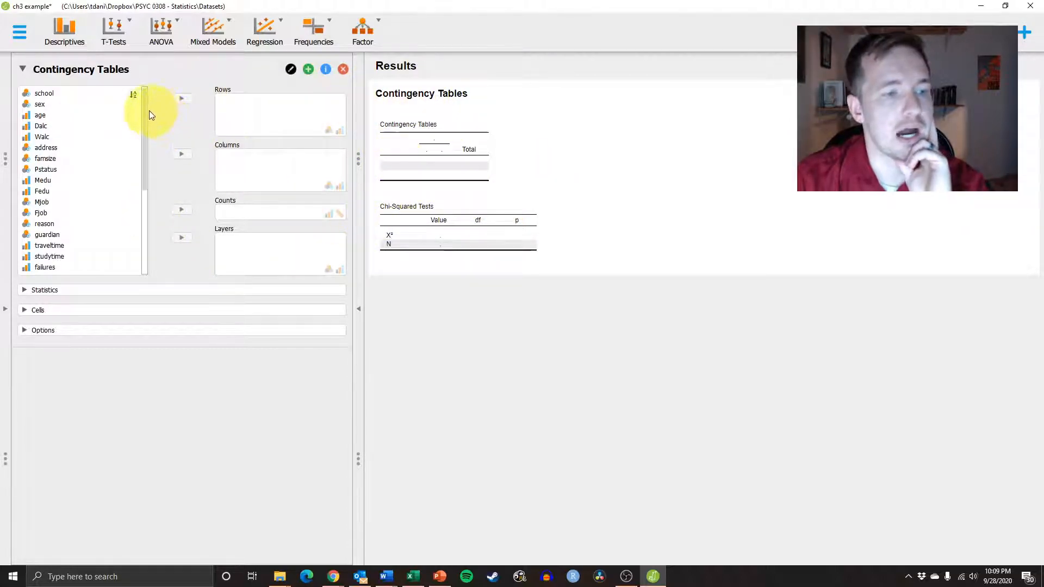
mouse_move(57, 317)
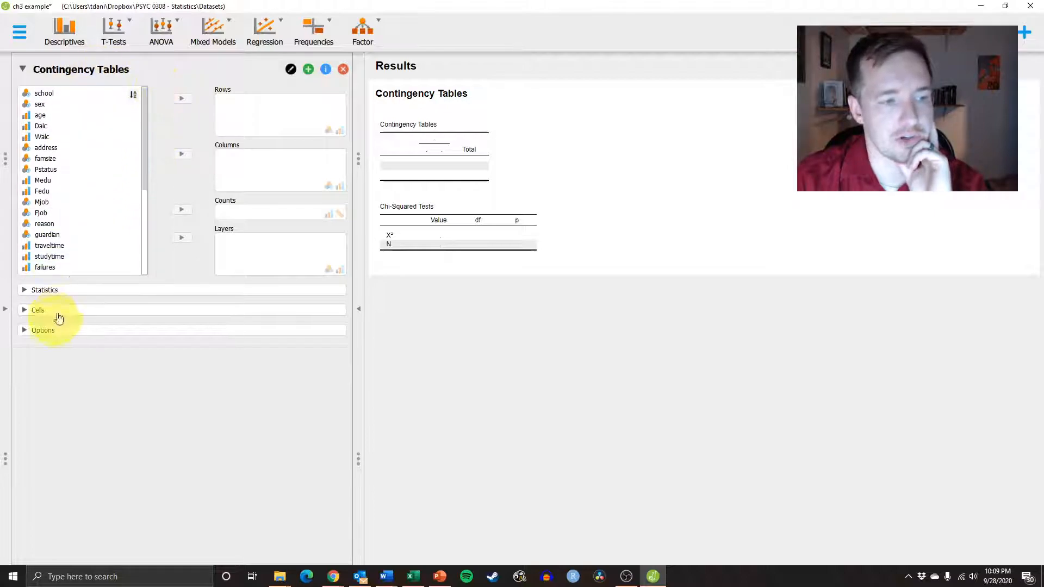
mouse_move(249, 91)
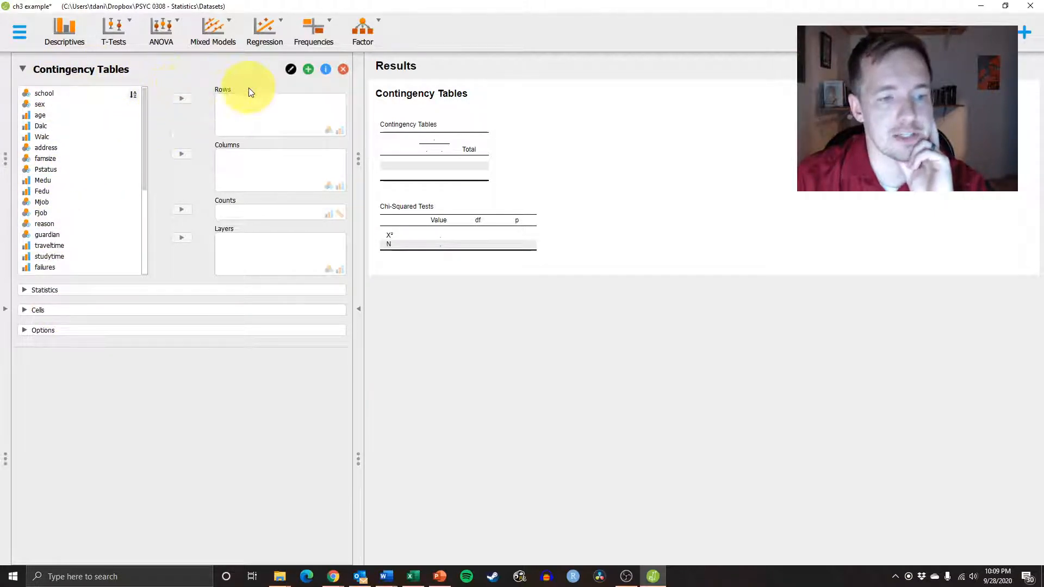
mouse_move(252, 246)
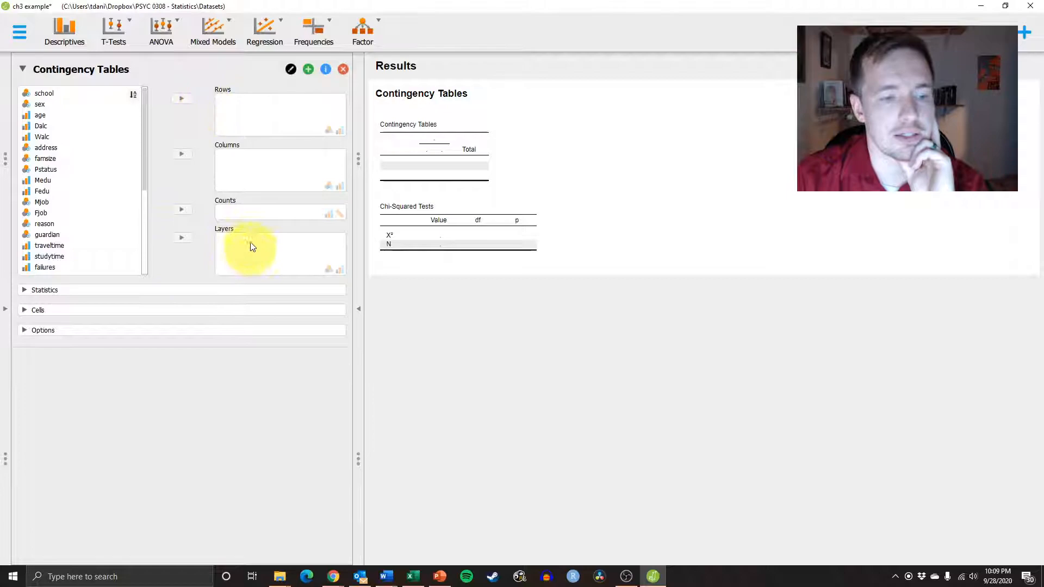
mouse_move(248, 300)
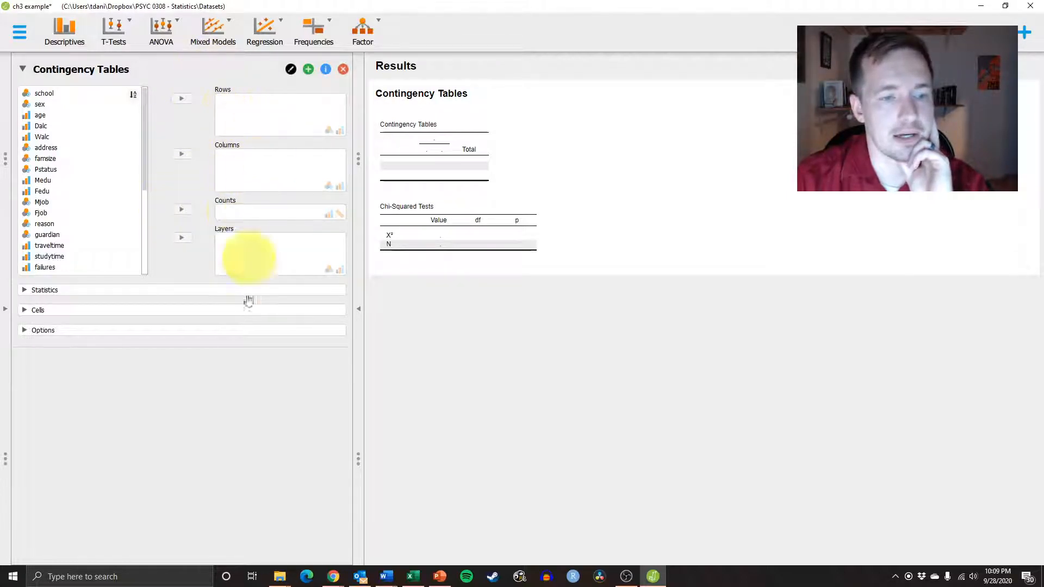
mouse_move(150, 136)
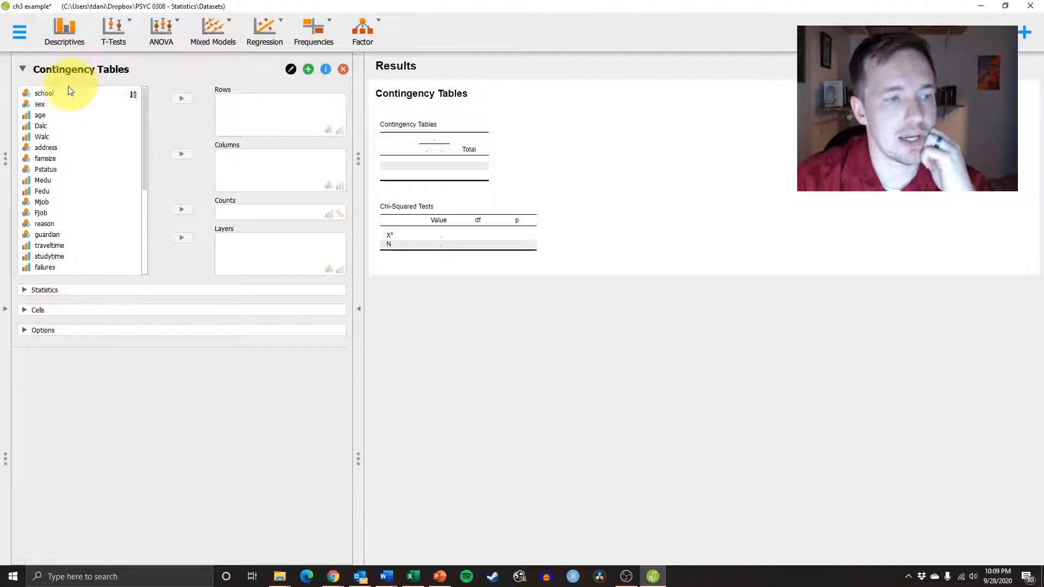
Step: Place school in Rows and famsize in Columns
left_click(44, 92)
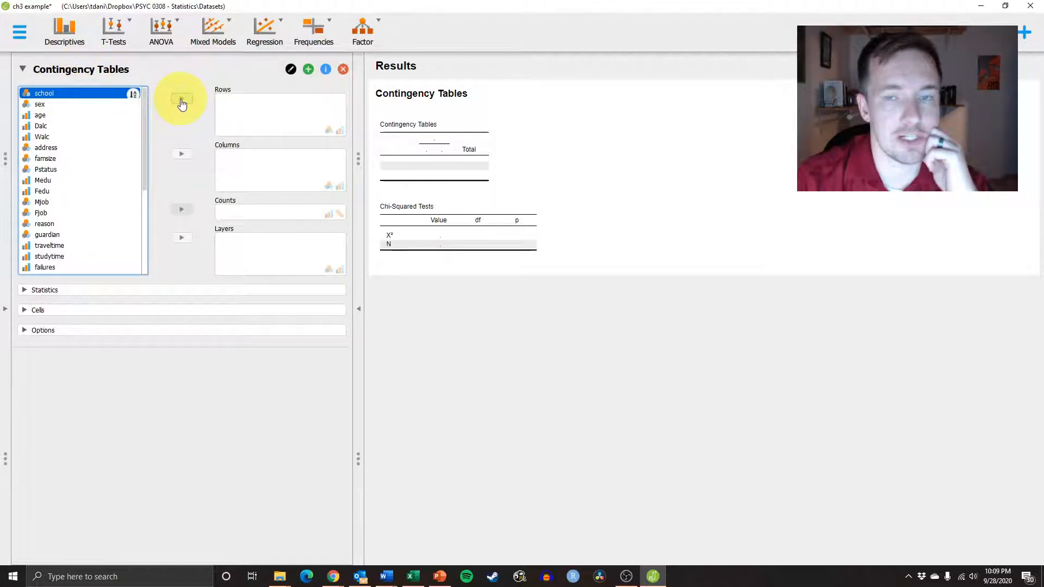
left_click(181, 98)
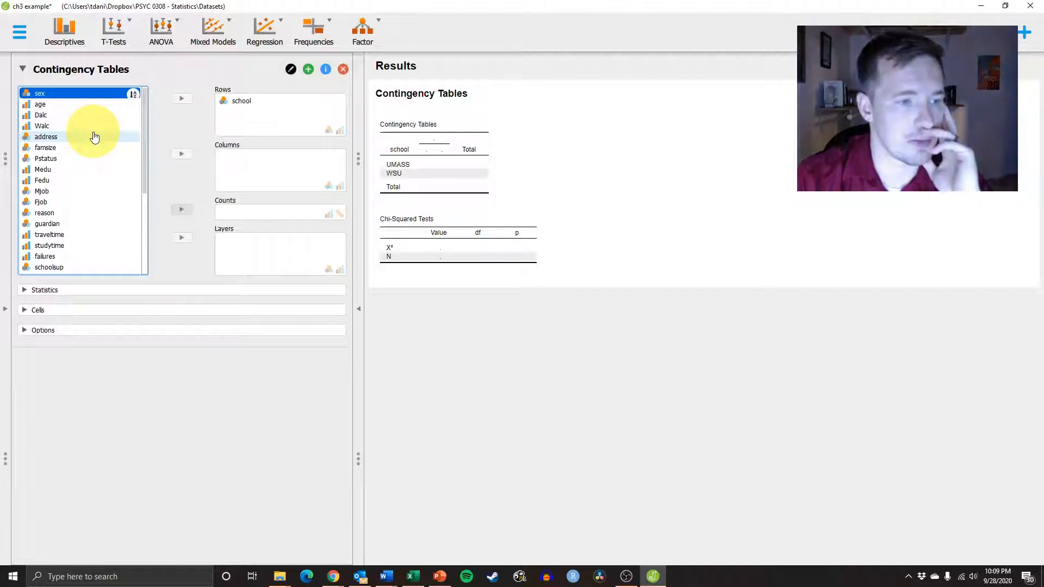
left_click(45, 148)
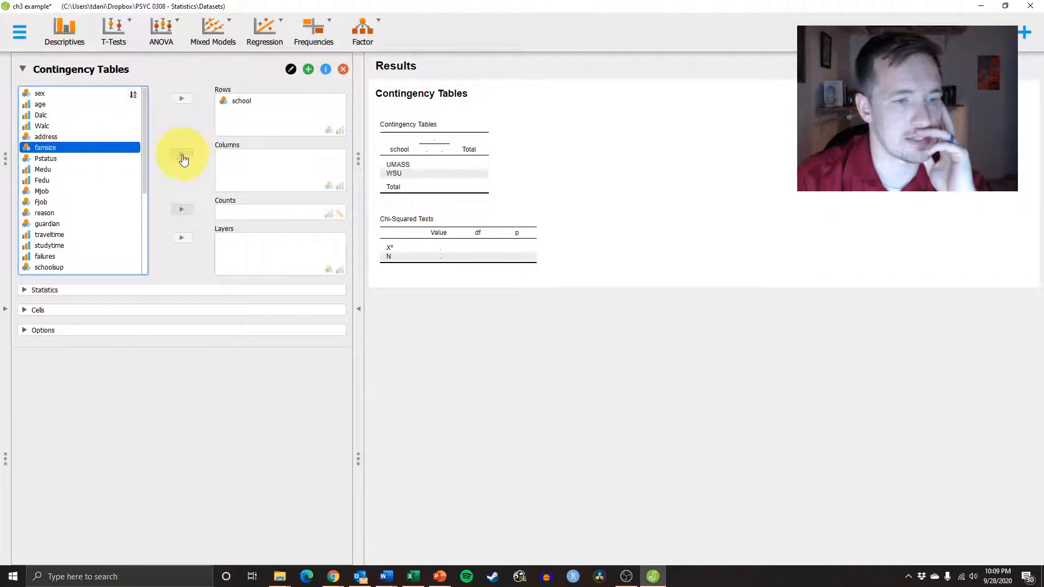
left_click(181, 154)
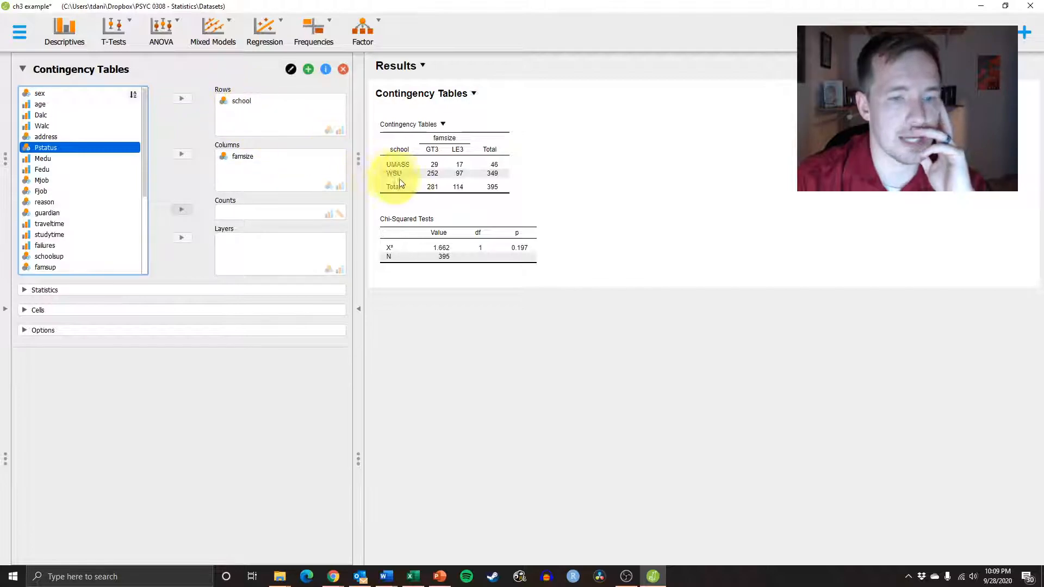
mouse_move(419, 151)
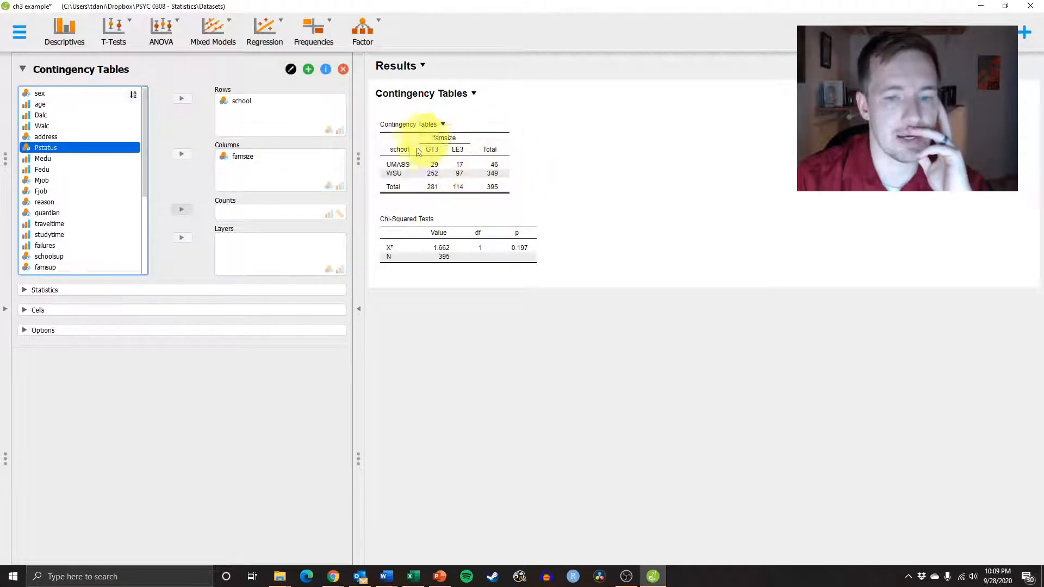
mouse_move(546, 163)
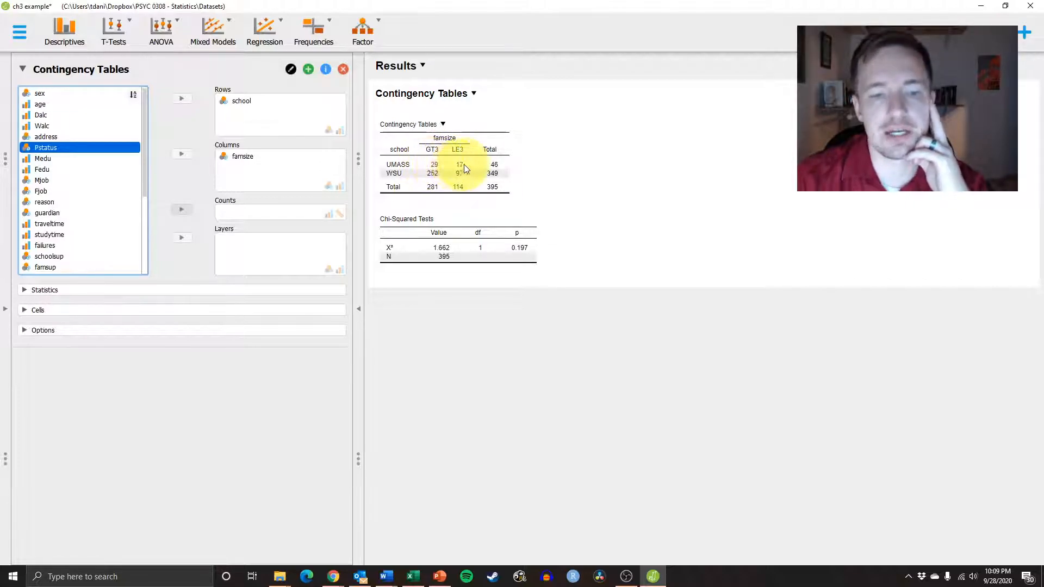
mouse_move(489, 164)
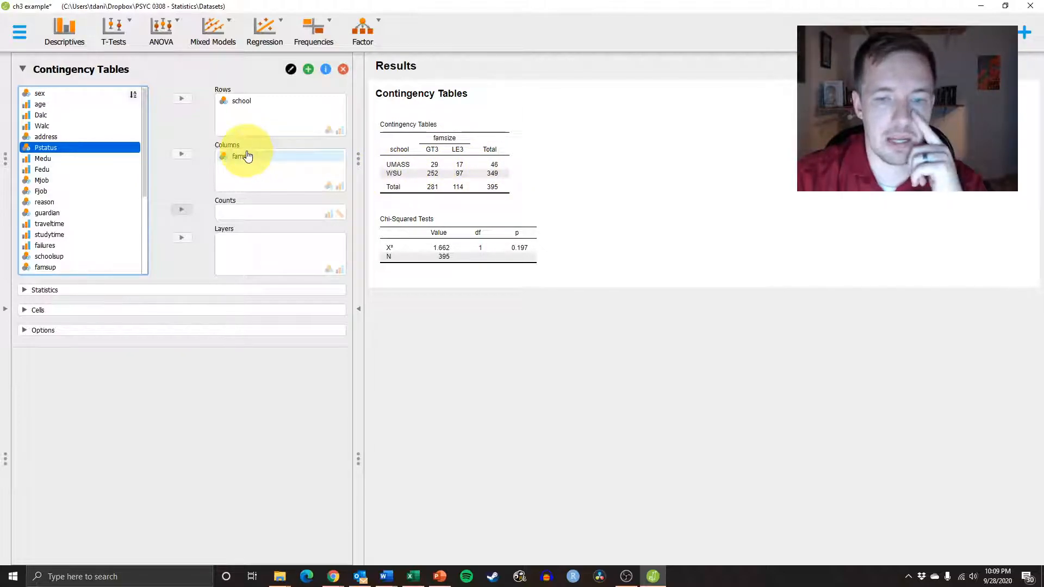
mouse_move(632, 349)
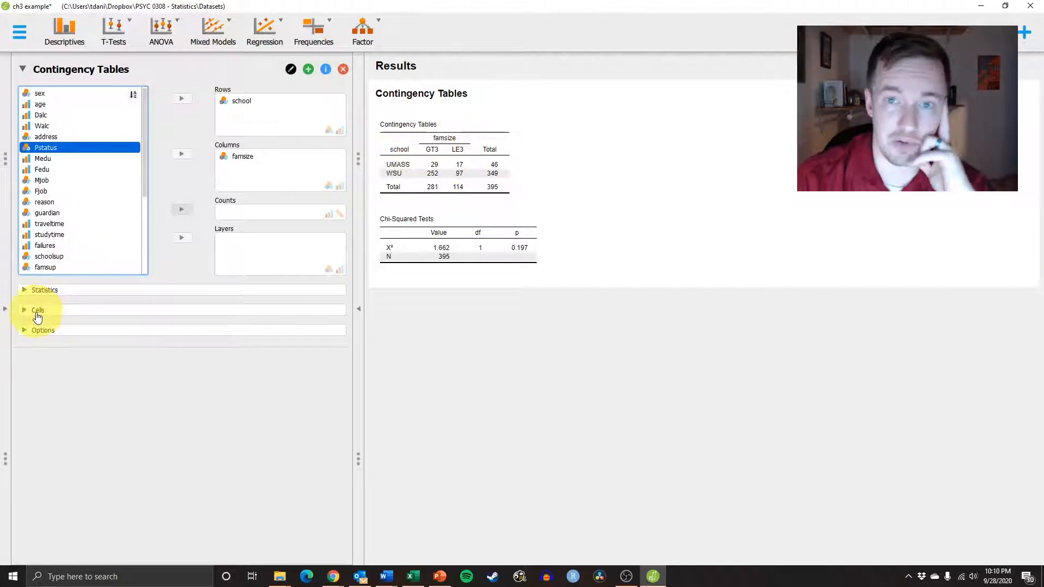
Step: Open the Cells options and briefly add, then remove, row percentages
left_click(37, 311)
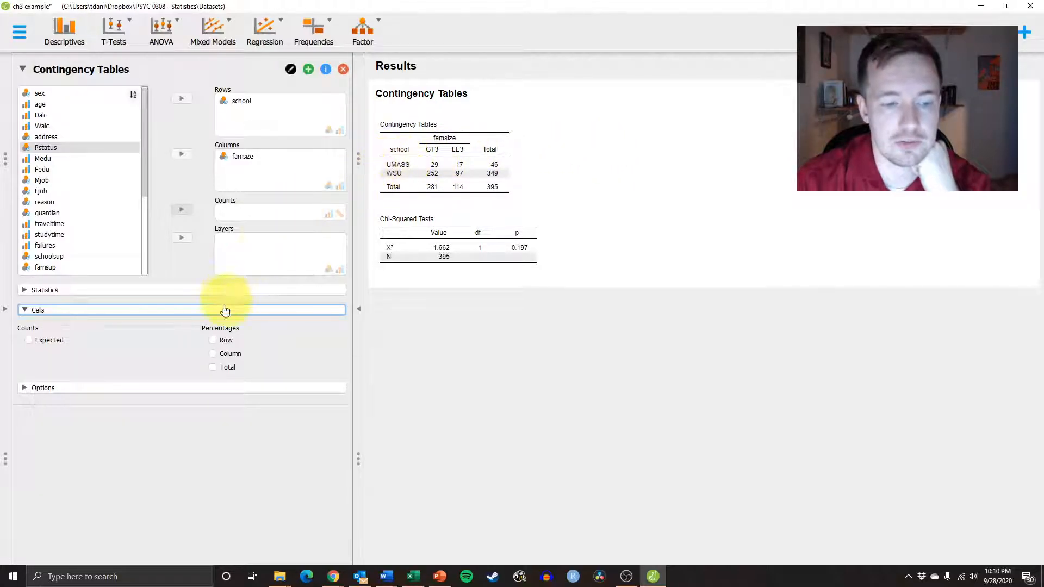
left_click(213, 341)
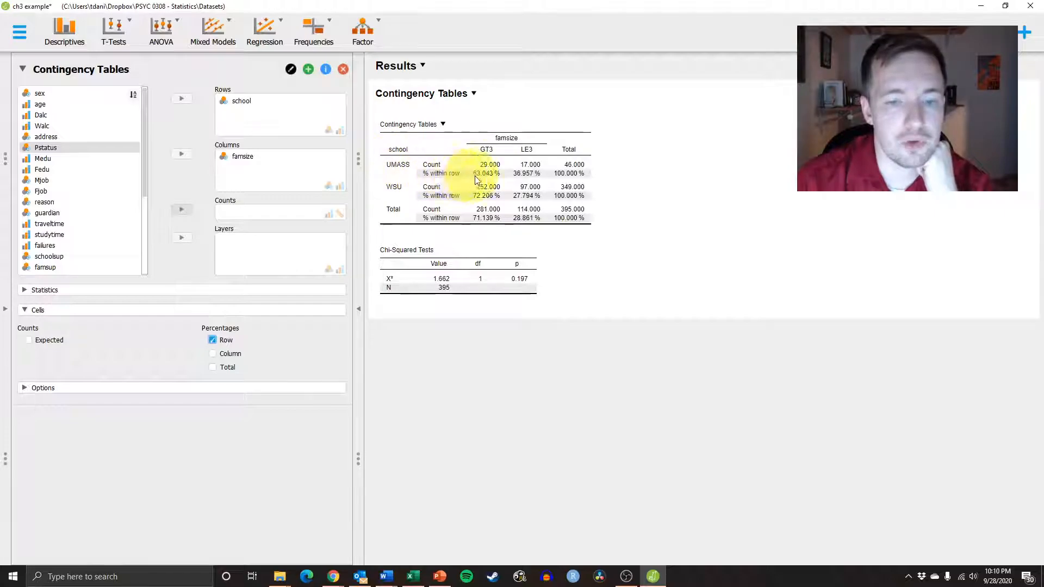
mouse_move(486, 187)
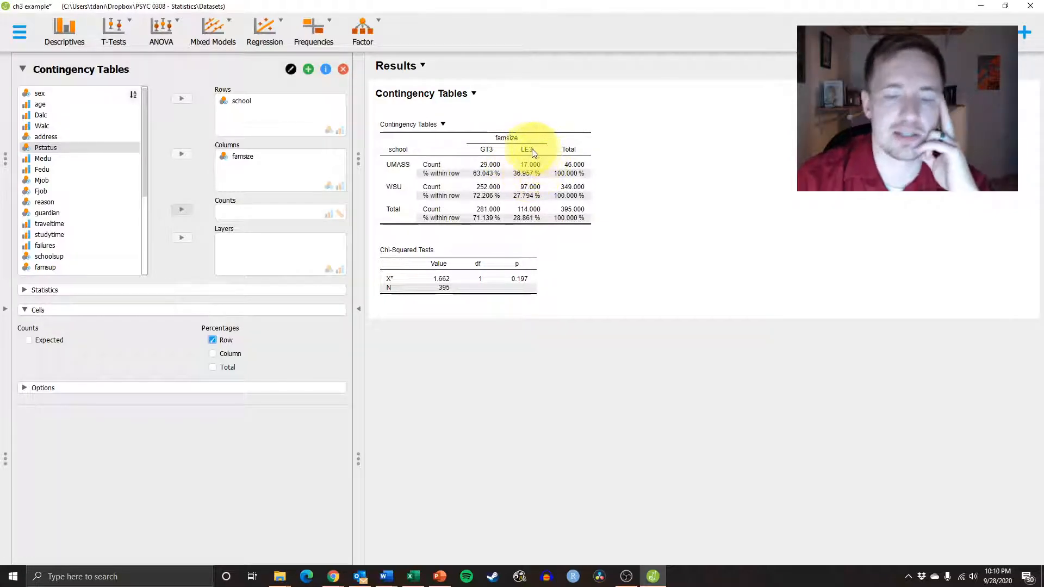
mouse_move(540, 178)
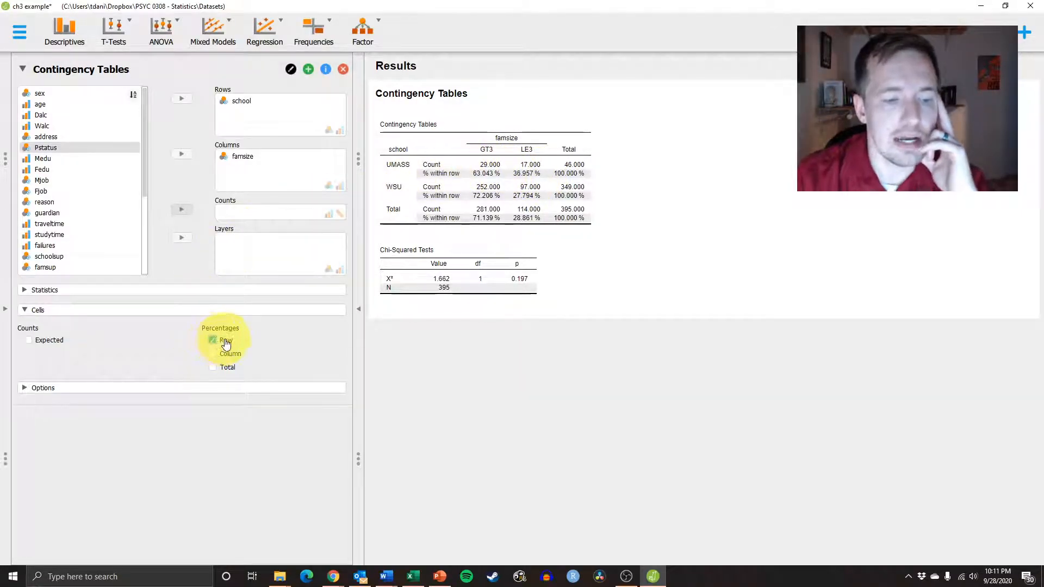
left_click(212, 340)
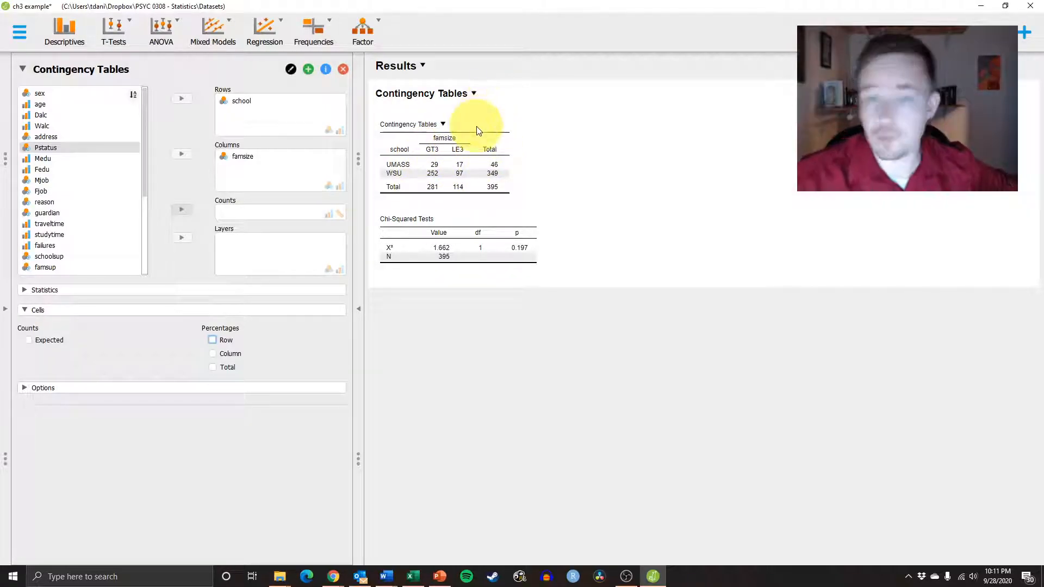
mouse_move(447, 161)
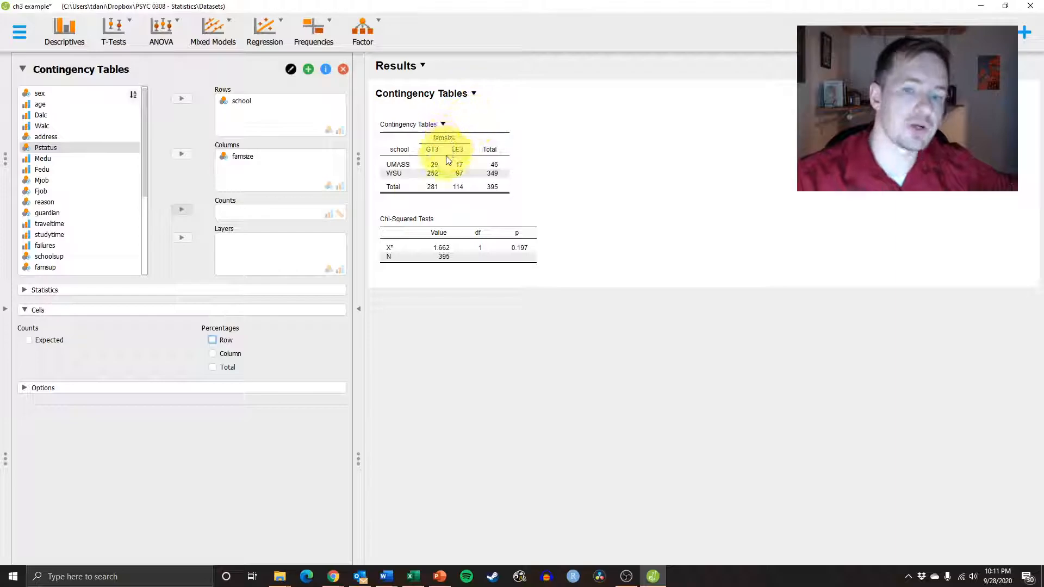
mouse_move(466, 185)
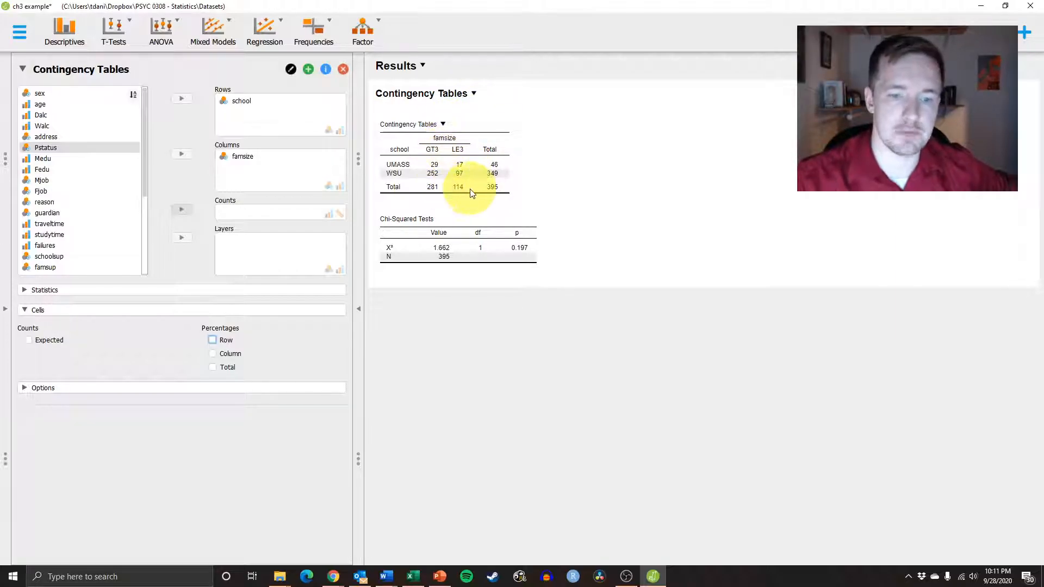
left_click(212, 354)
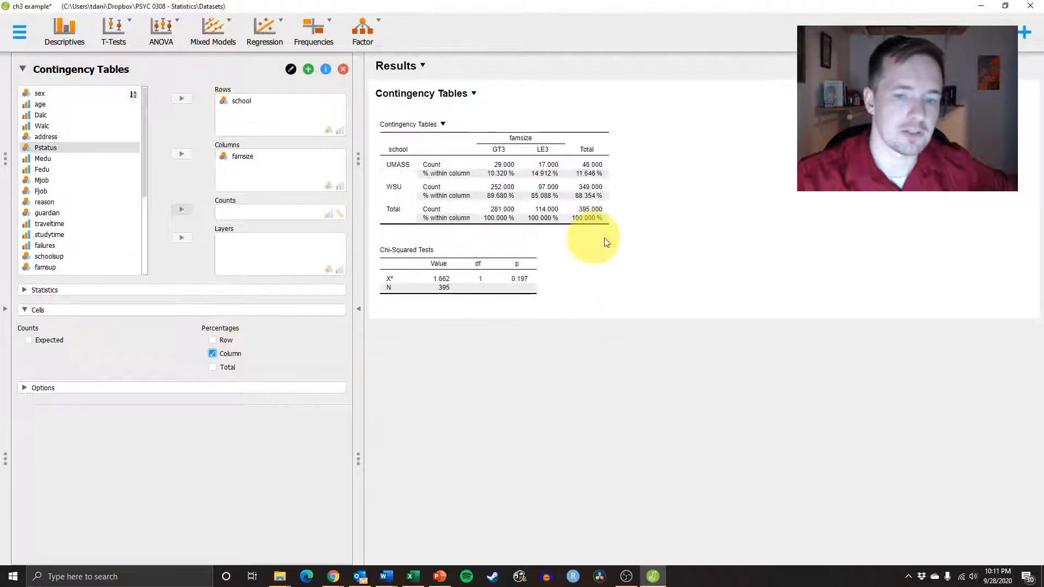
mouse_move(542, 202)
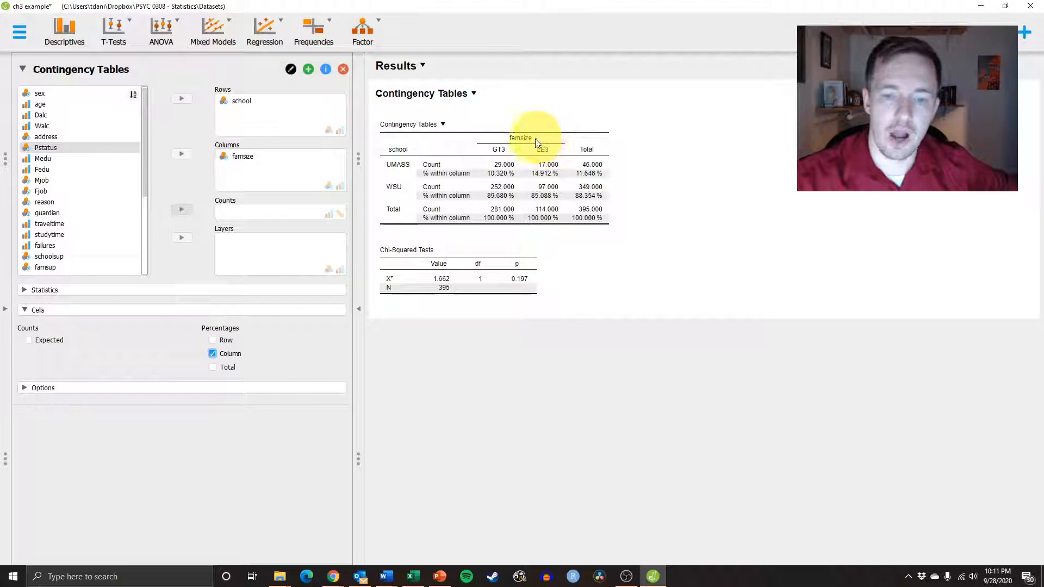
mouse_move(563, 138)
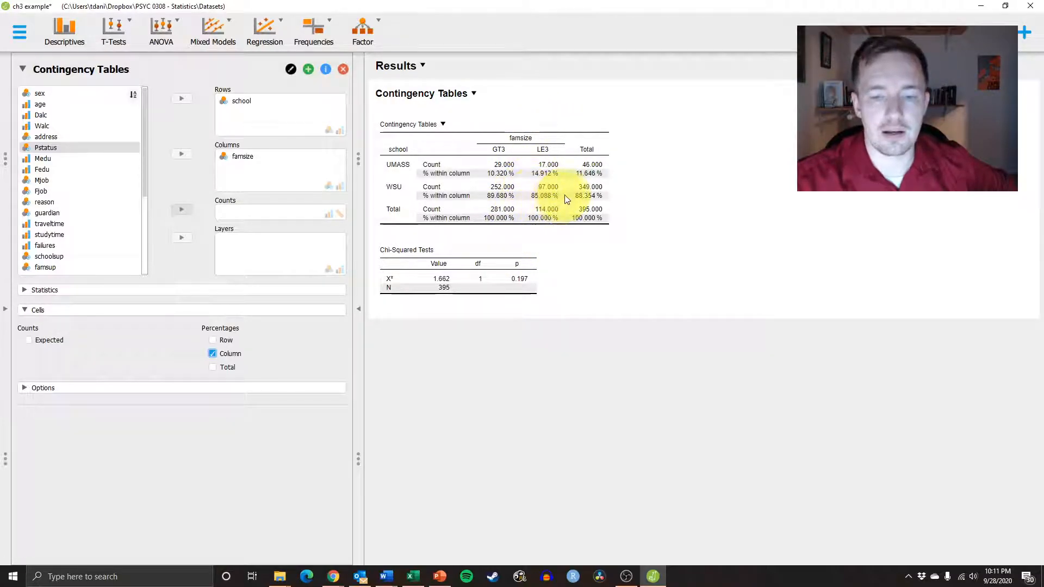
mouse_move(558, 200)
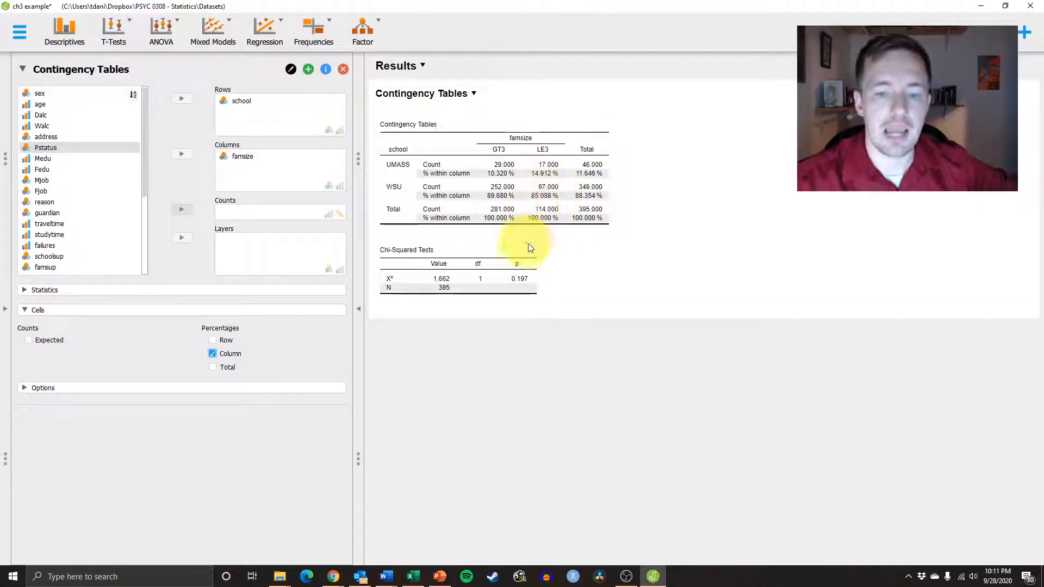
mouse_move(553, 196)
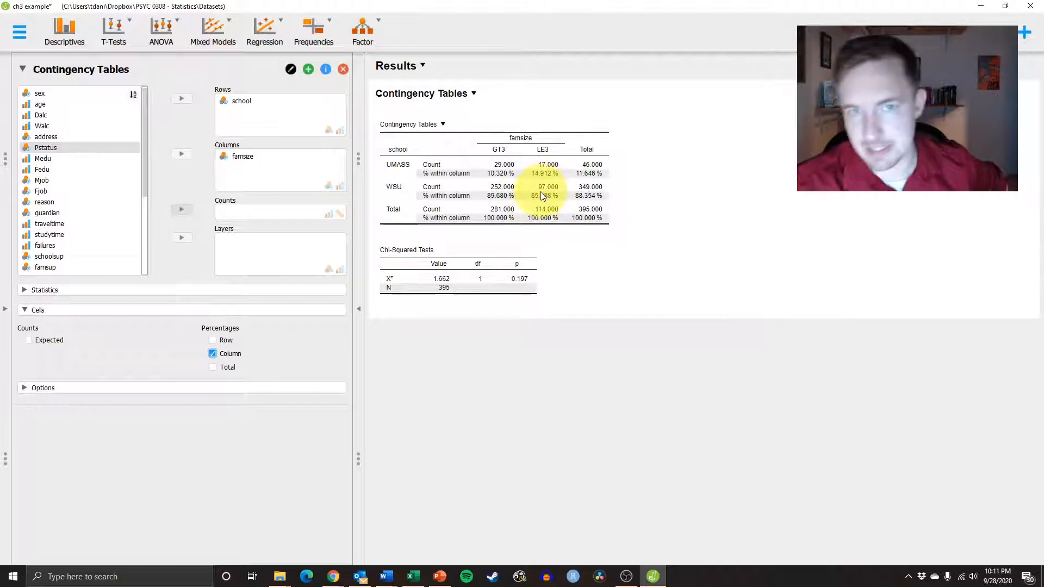
left_click(212, 353)
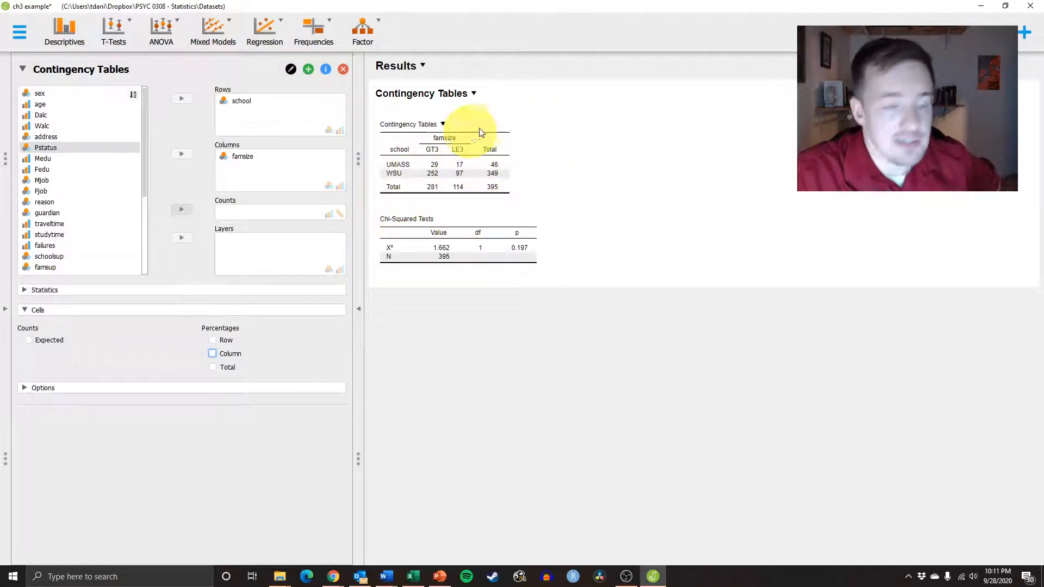
Step: Put Walc in Columns, then remove school and re-add it to Rows
left_click(243, 156)
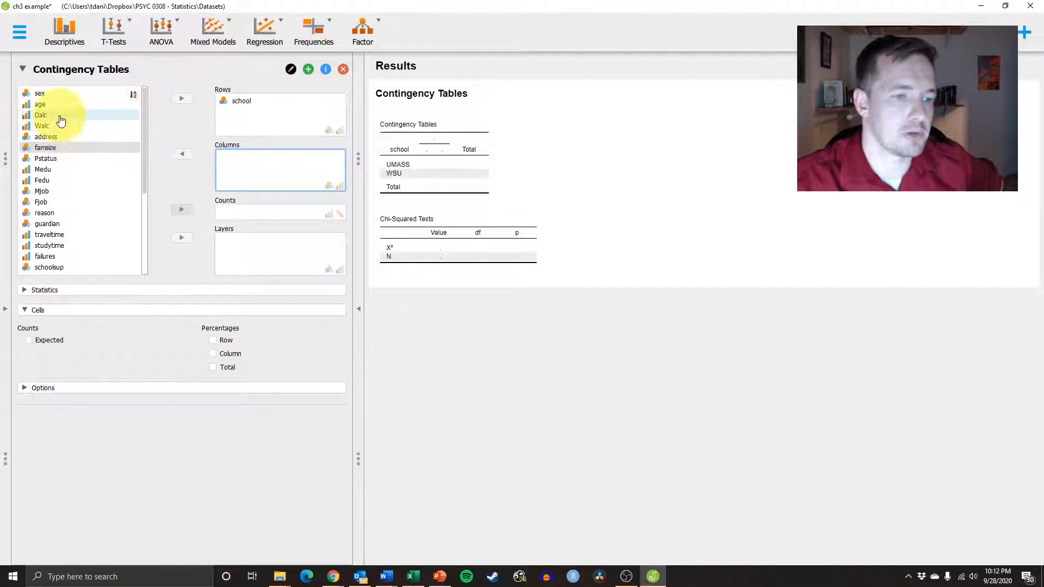
left_click(41, 125)
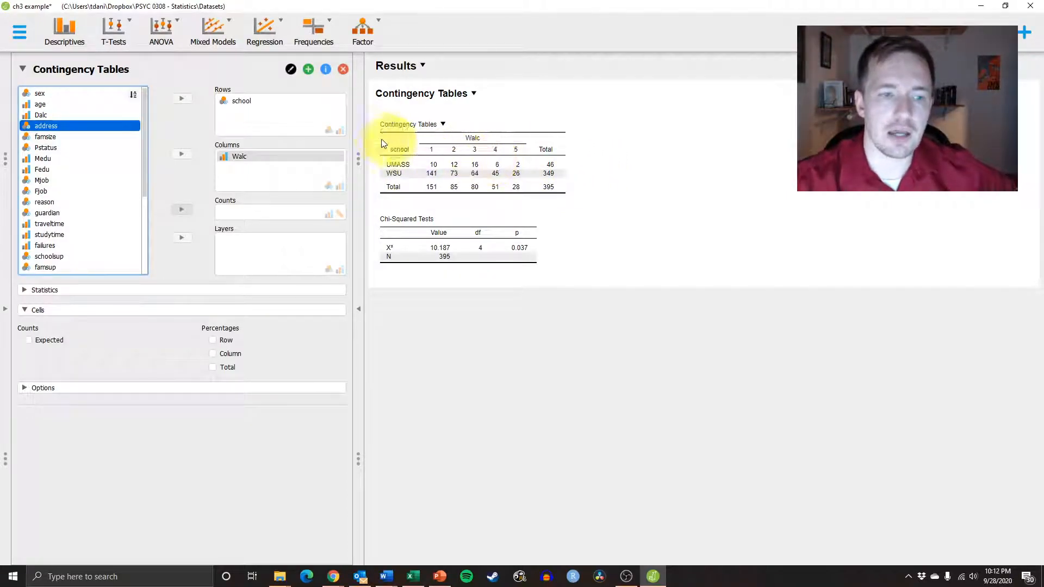
left_click(187, 98)
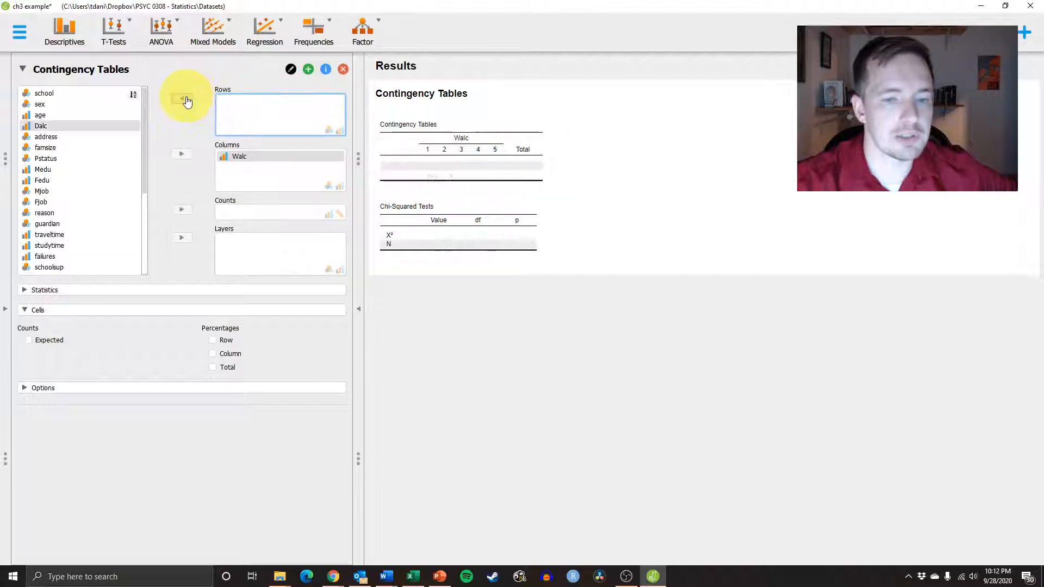
left_click(44, 93)
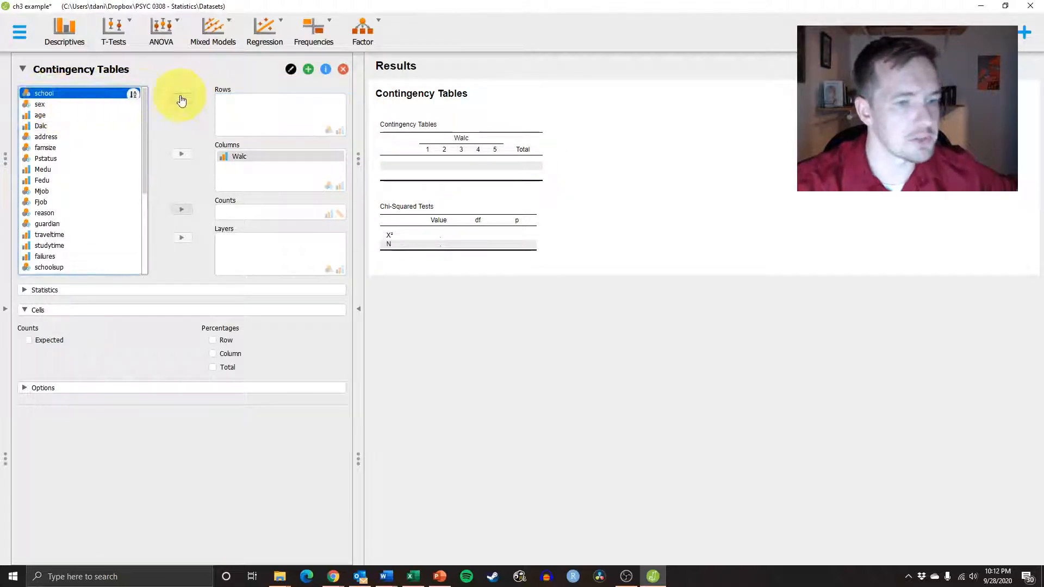
left_click(182, 98)
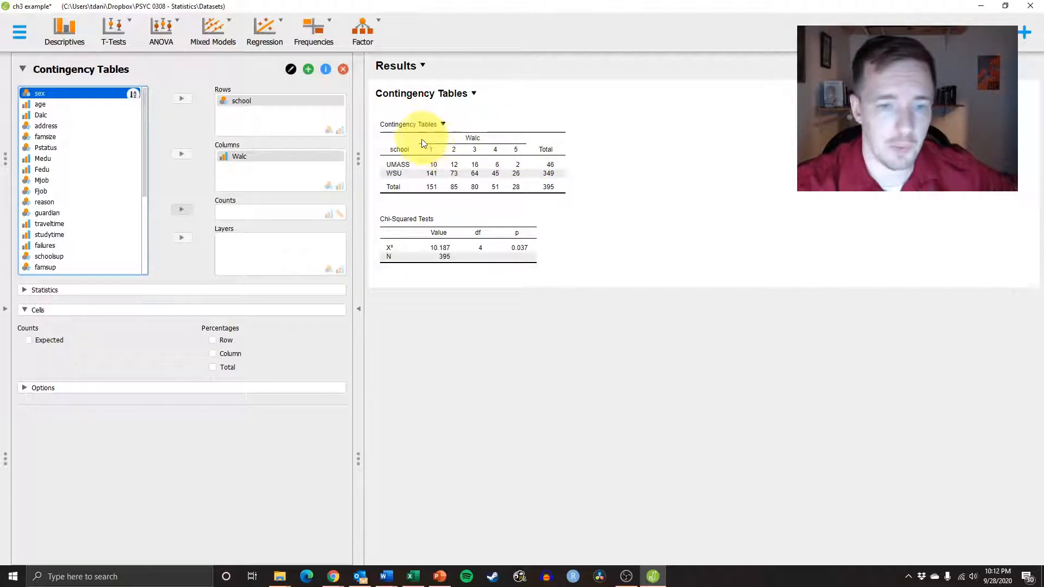
mouse_move(522, 147)
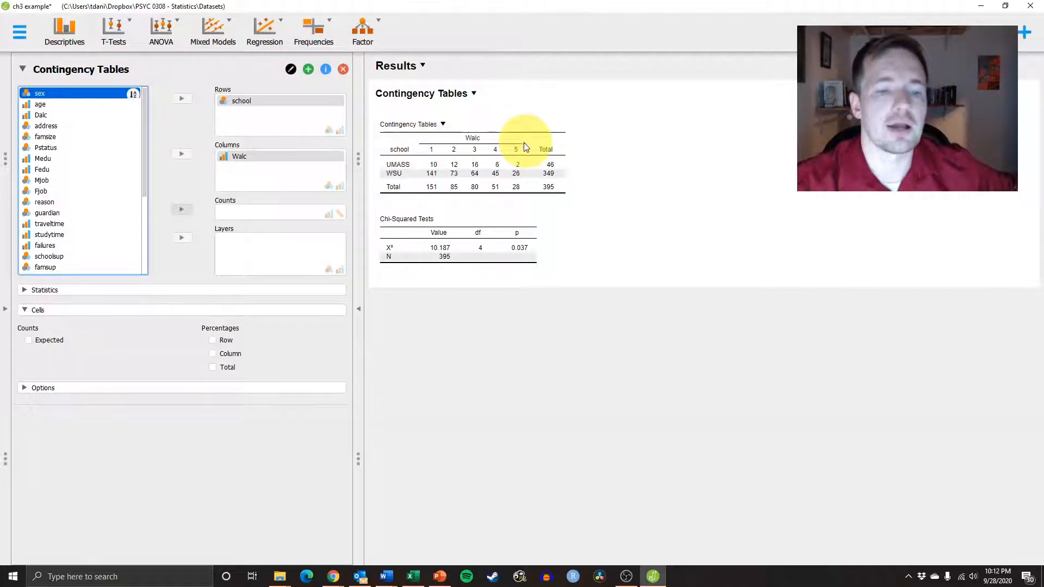
mouse_move(597, 85)
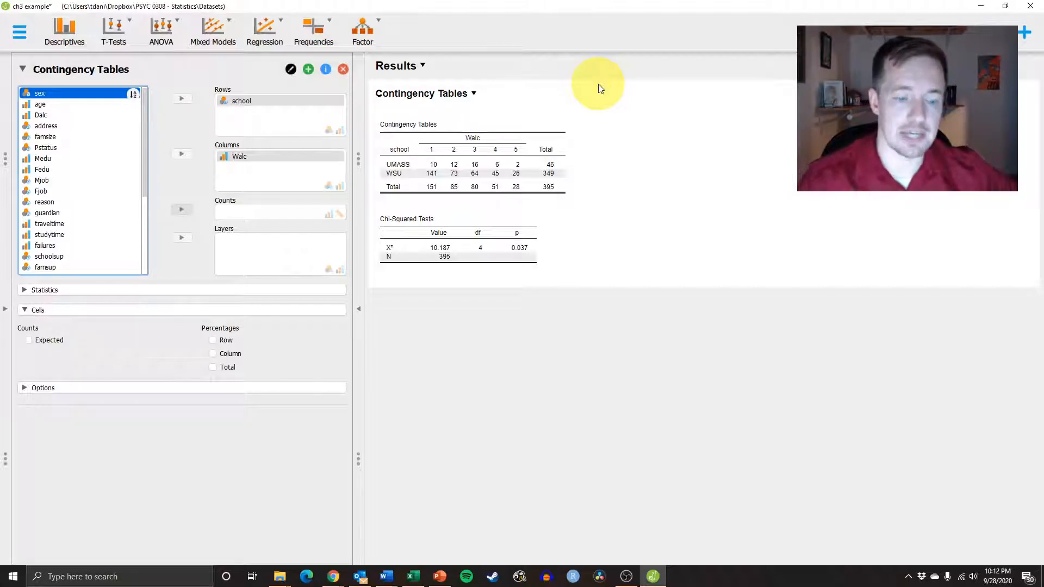
mouse_move(569, 89)
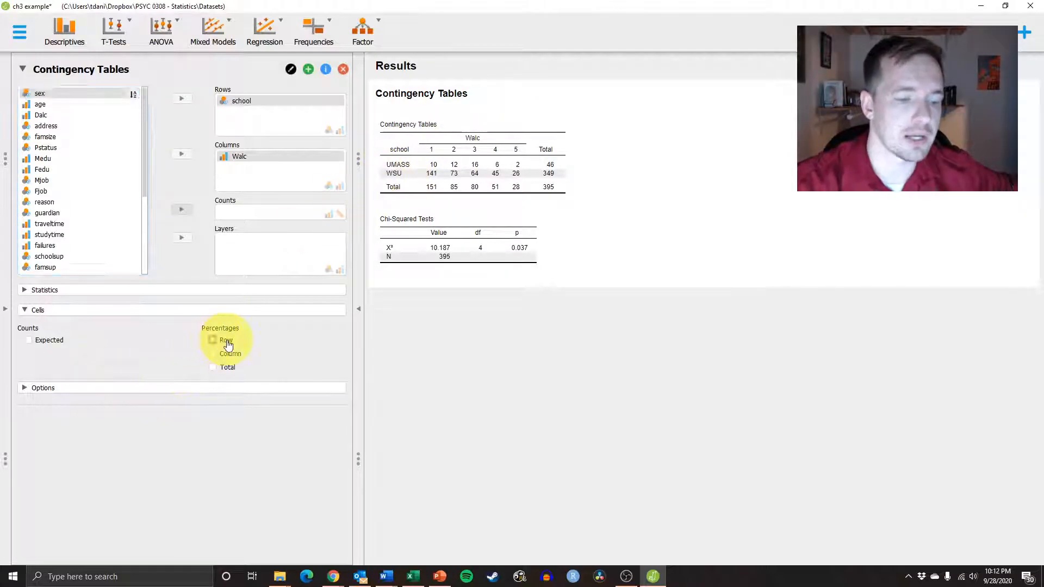
Step: Tick Row under Percentages in the Cells section
left_click(213, 341)
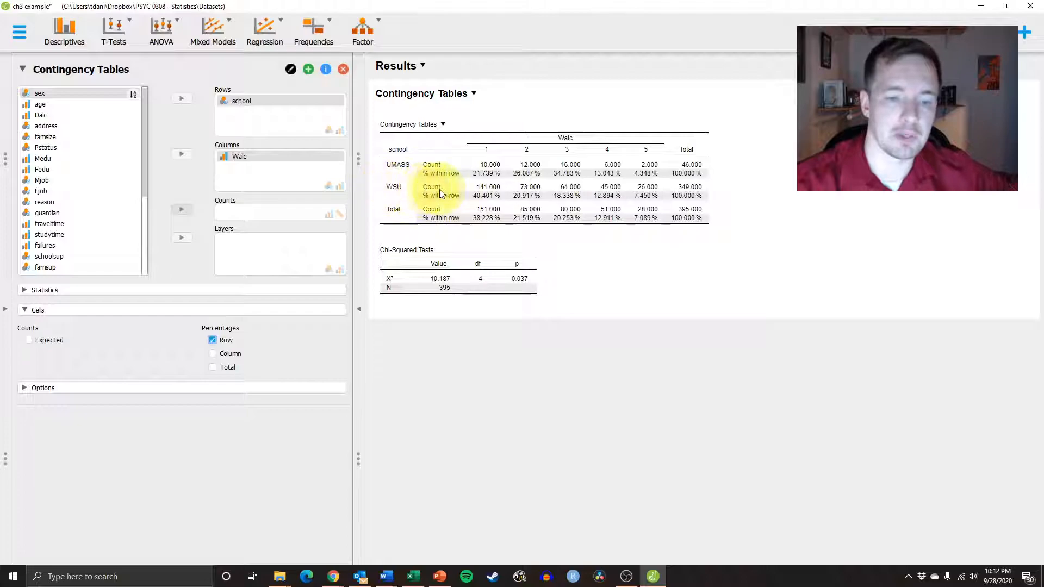
mouse_move(652, 140)
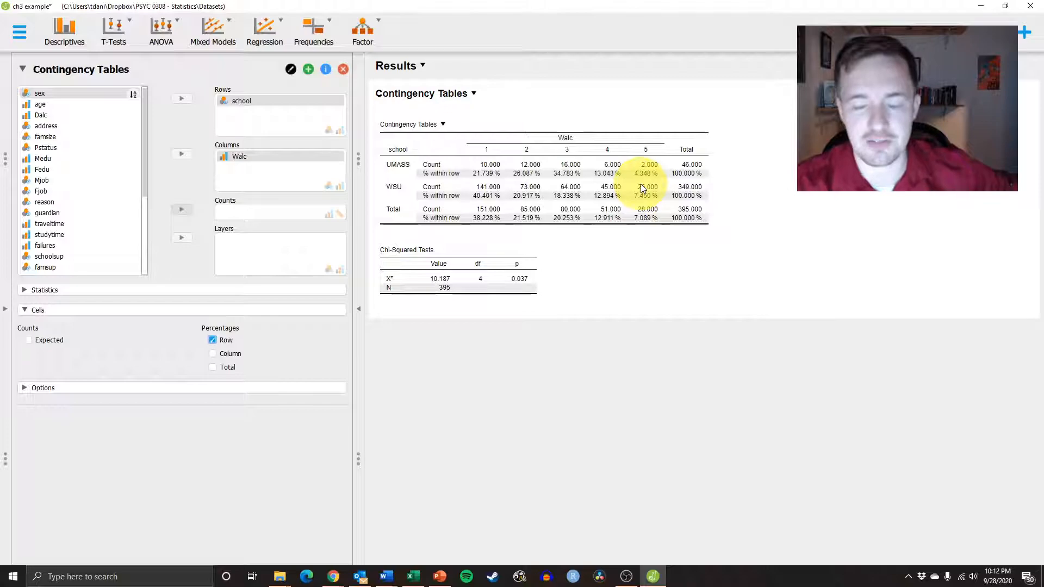
mouse_move(659, 202)
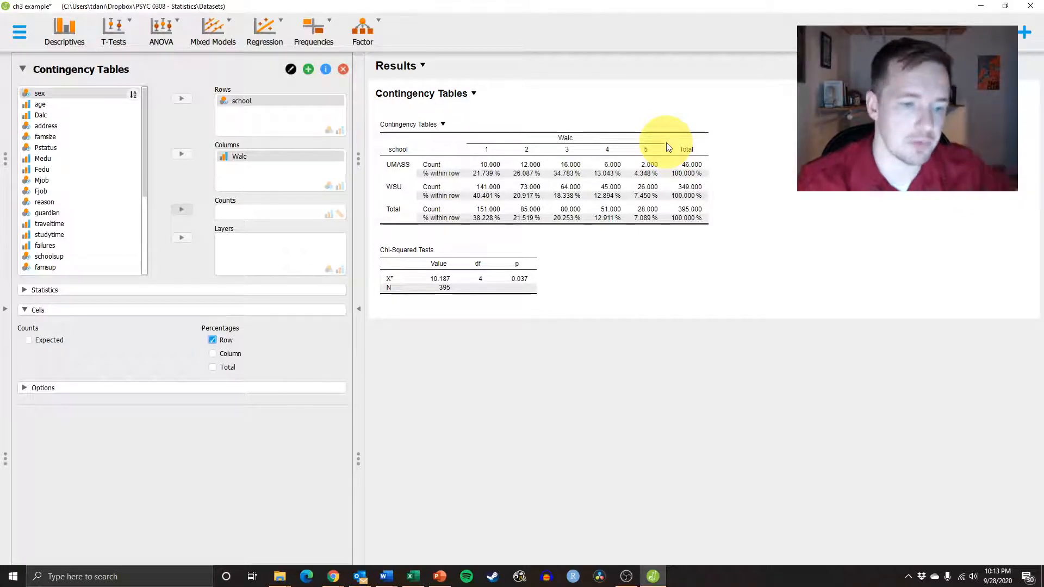
mouse_move(190, 389)
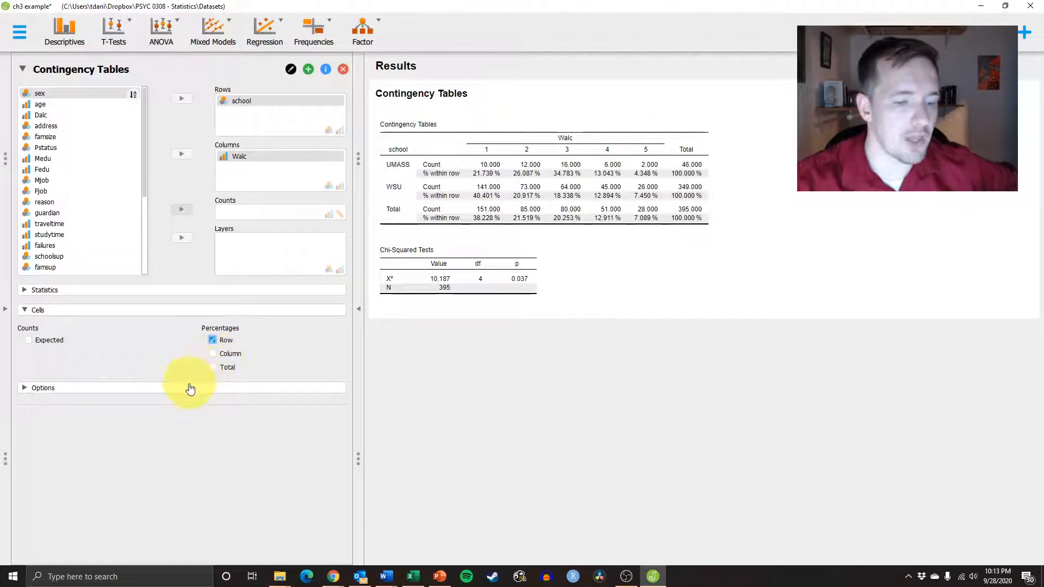
Step: Switch row order to descending, then back to ascending, listing UMASS first
left_click(43, 388)
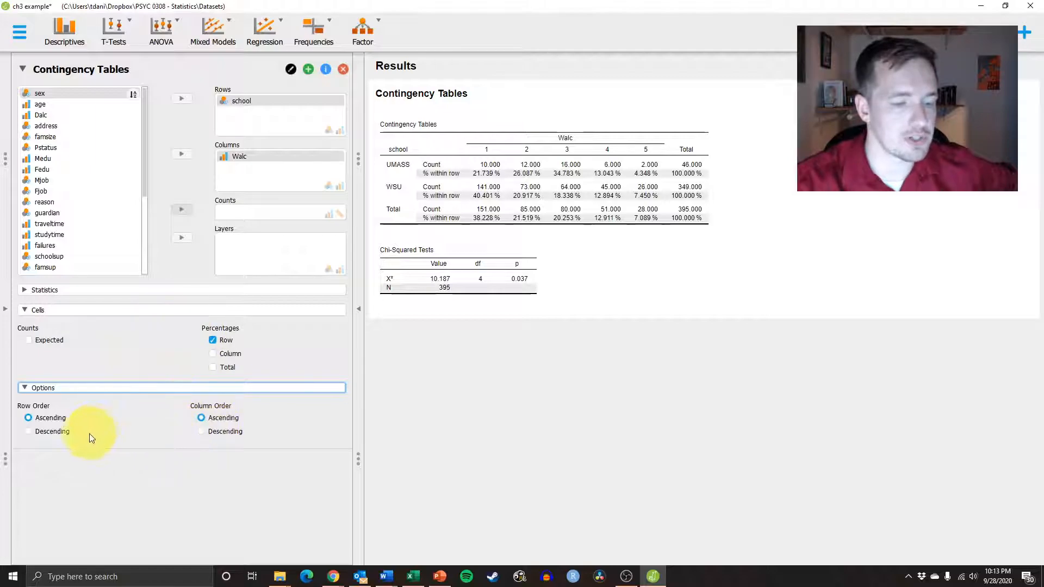
left_click(28, 431)
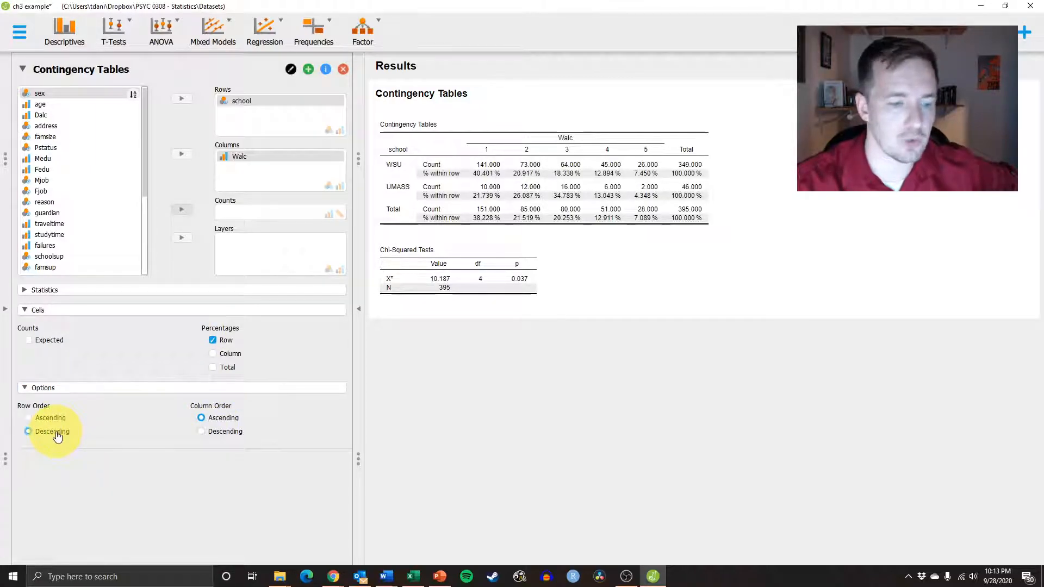
left_click(28, 418)
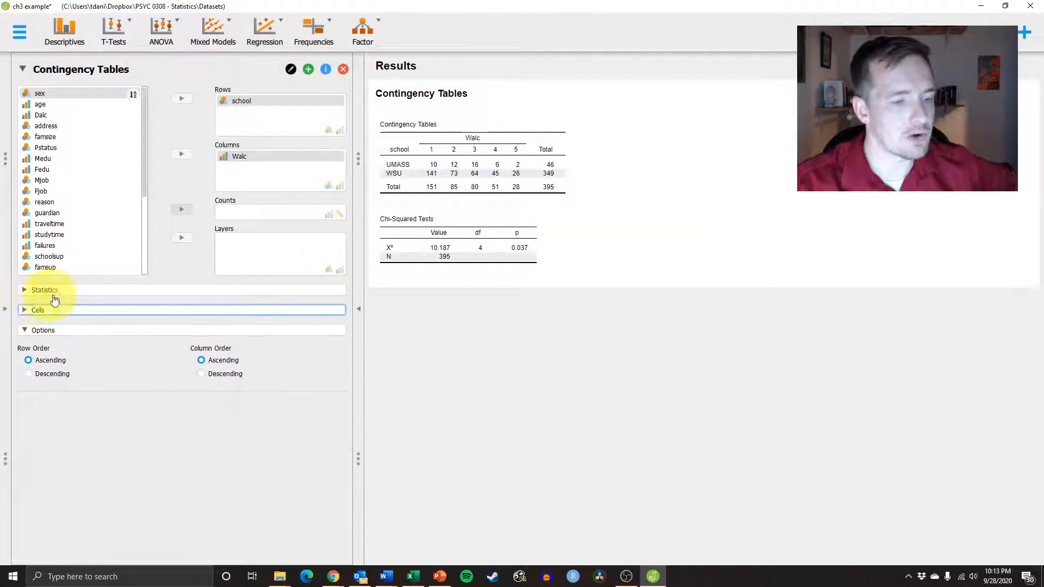
left_click(44, 290)
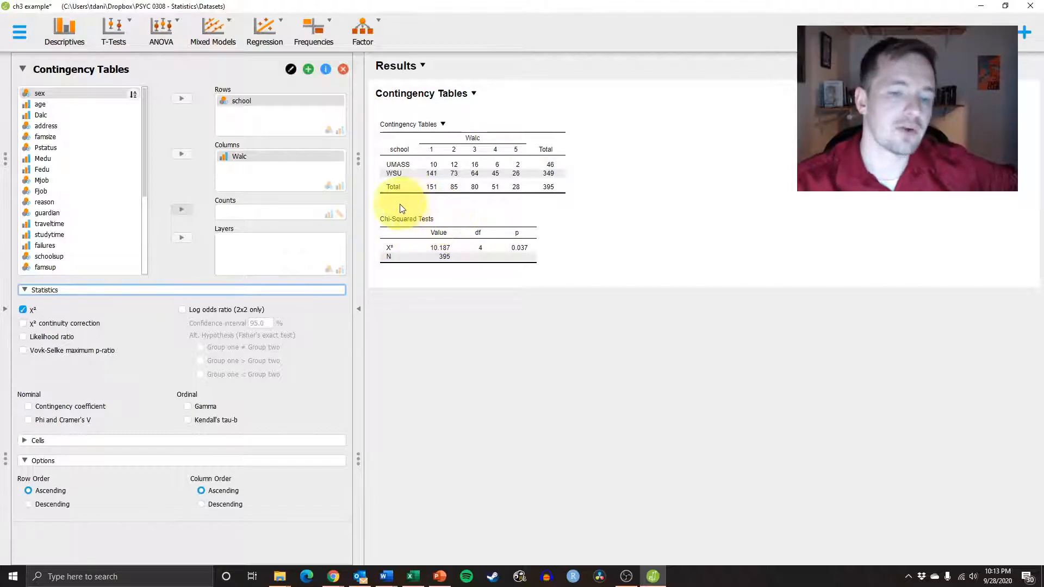
mouse_move(587, 212)
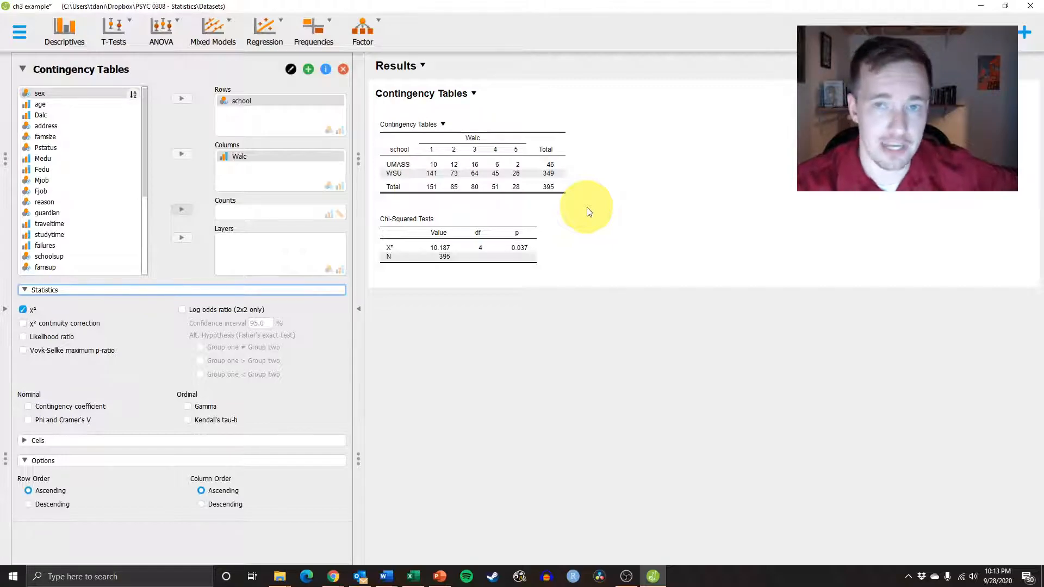
mouse_move(518, 180)
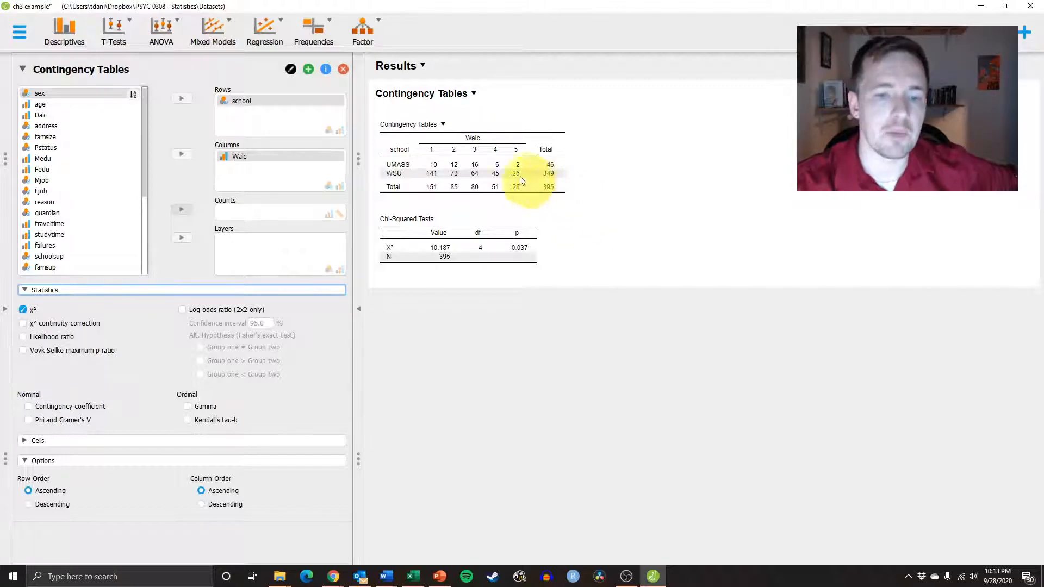
mouse_move(501, 180)
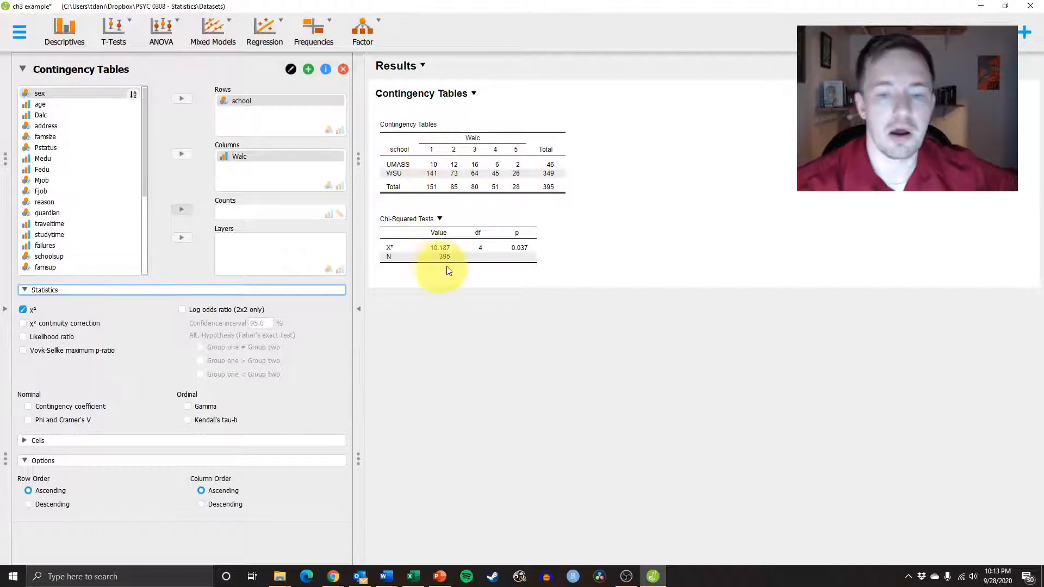
mouse_move(373, 263)
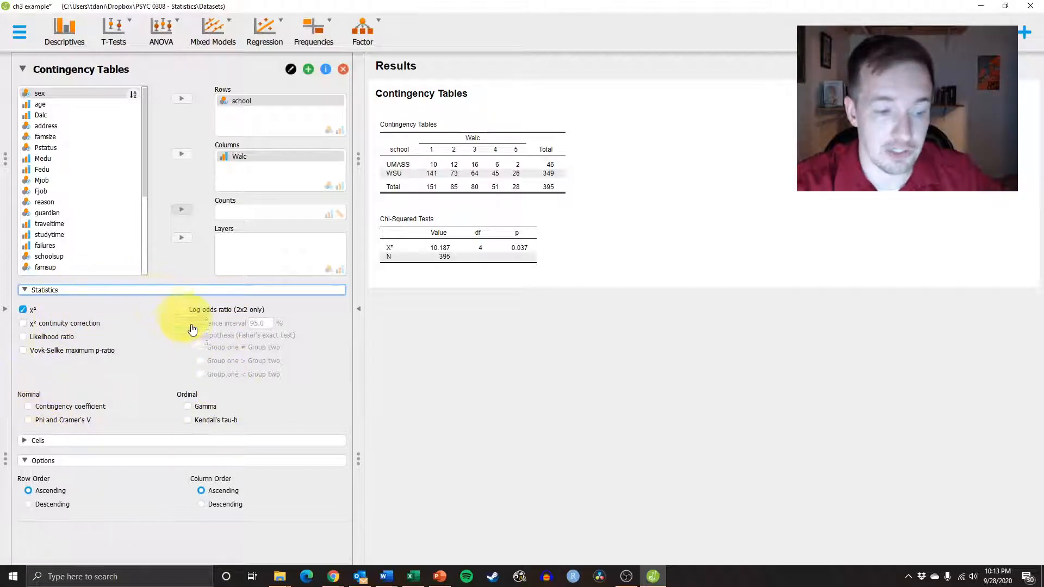
mouse_move(53, 389)
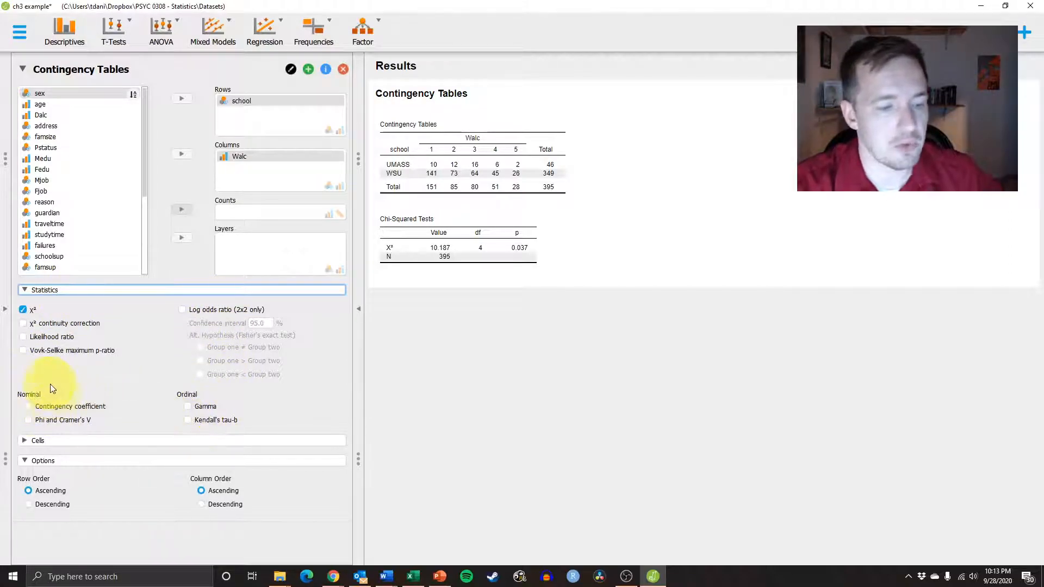
mouse_move(63, 412)
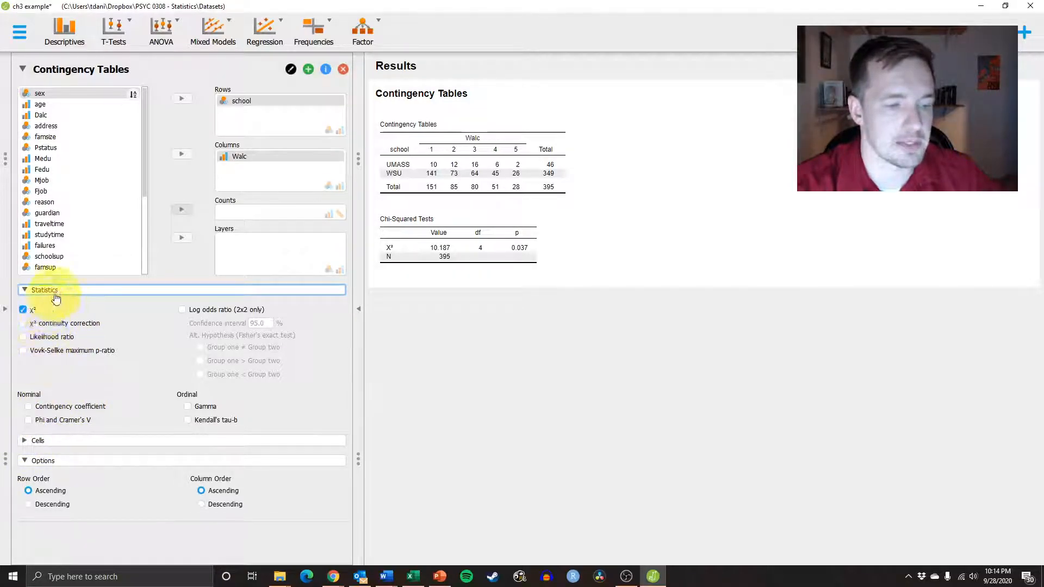
left_click(44, 290)
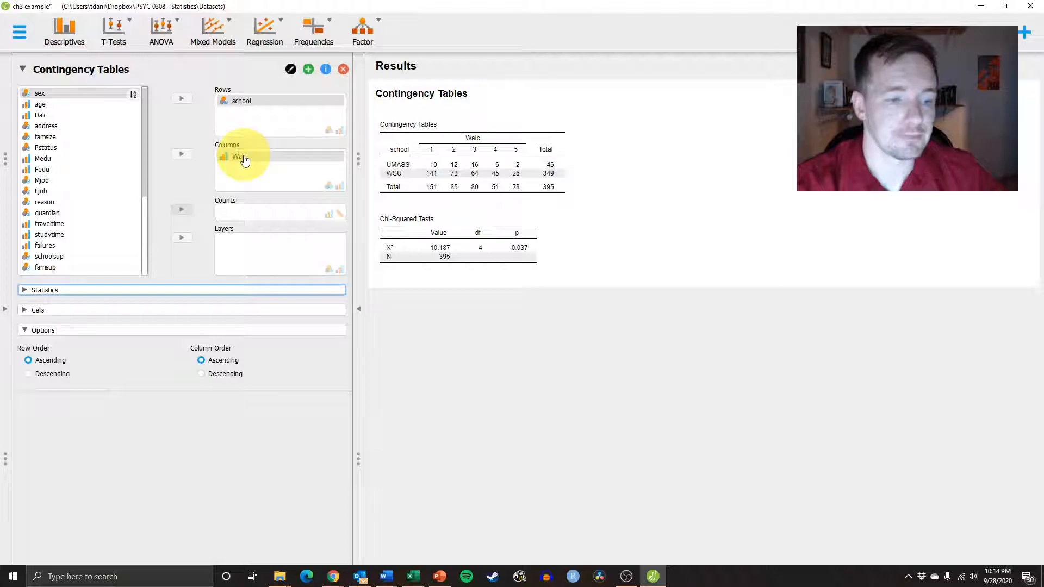
left_click(47, 212)
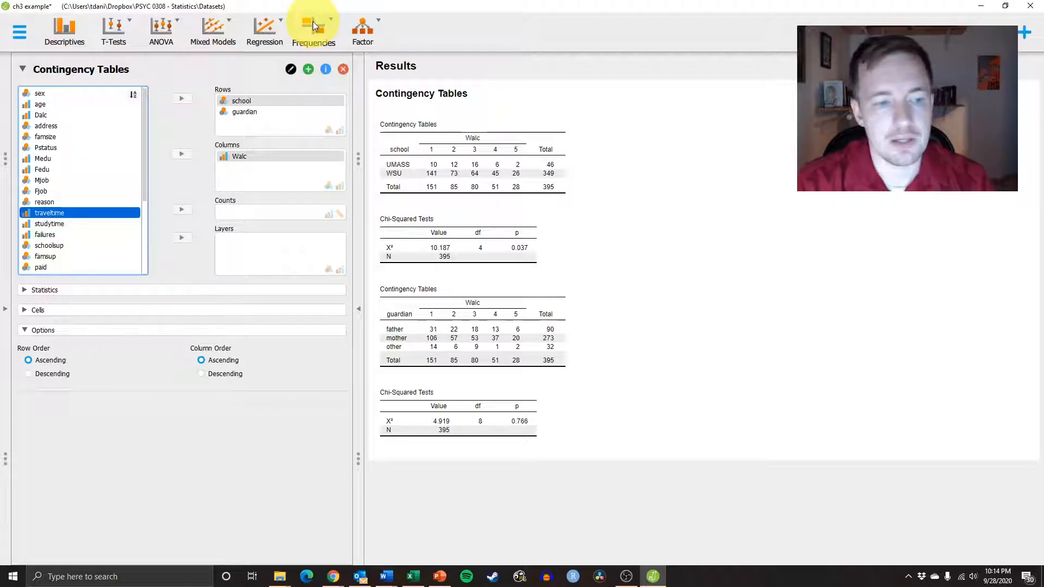
mouse_move(463, 42)
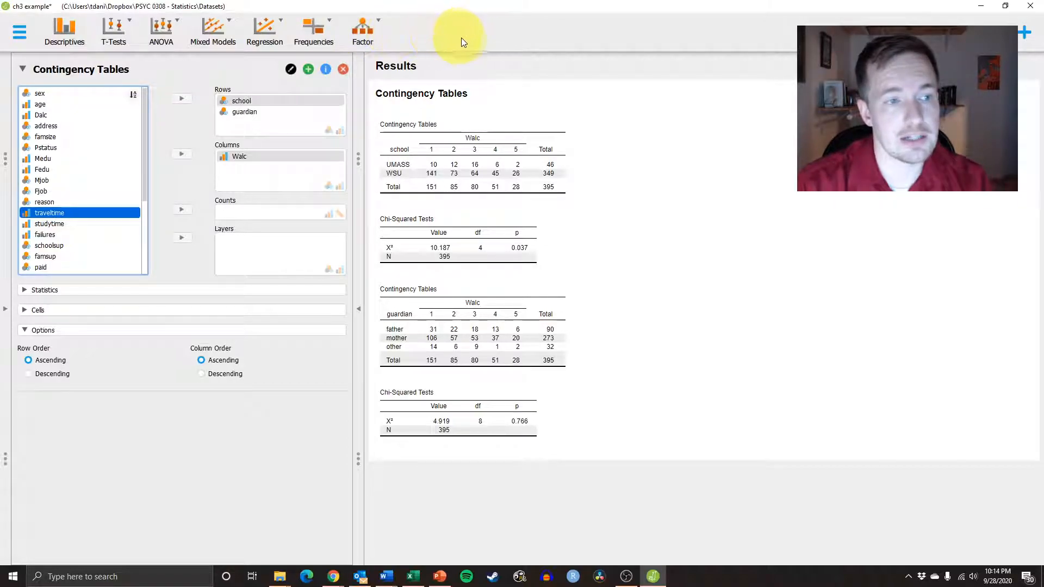